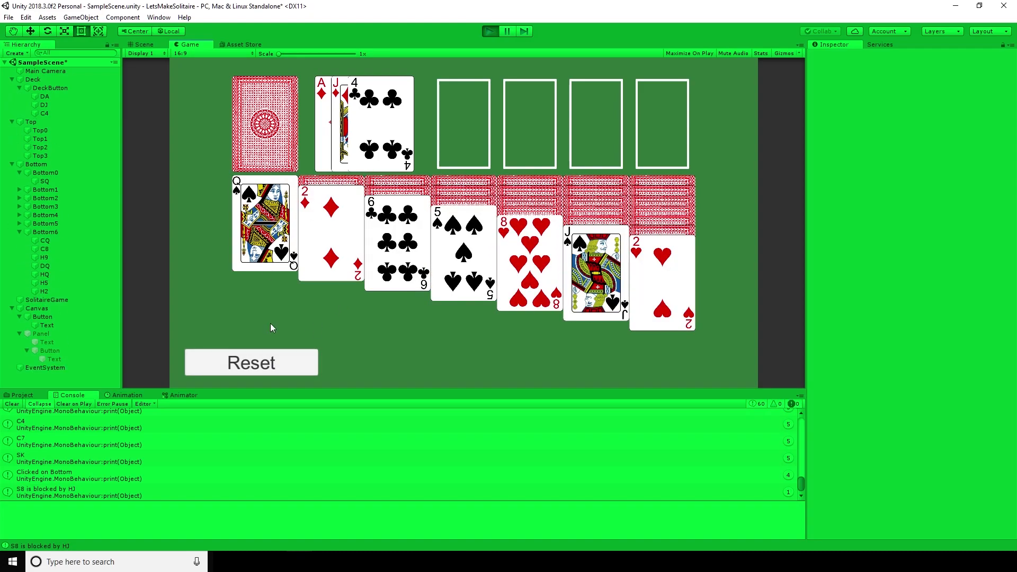
# Send the aces to the foundations, draw from the stock, then launch the classic Solitaire game.
pyautogui.click(250, 362)
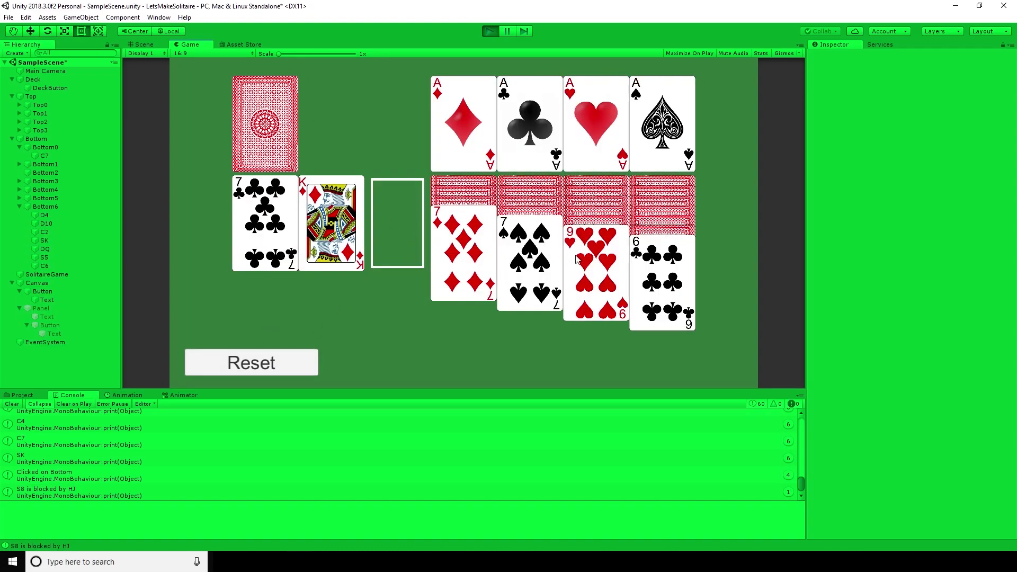
pyautogui.click(264, 123)
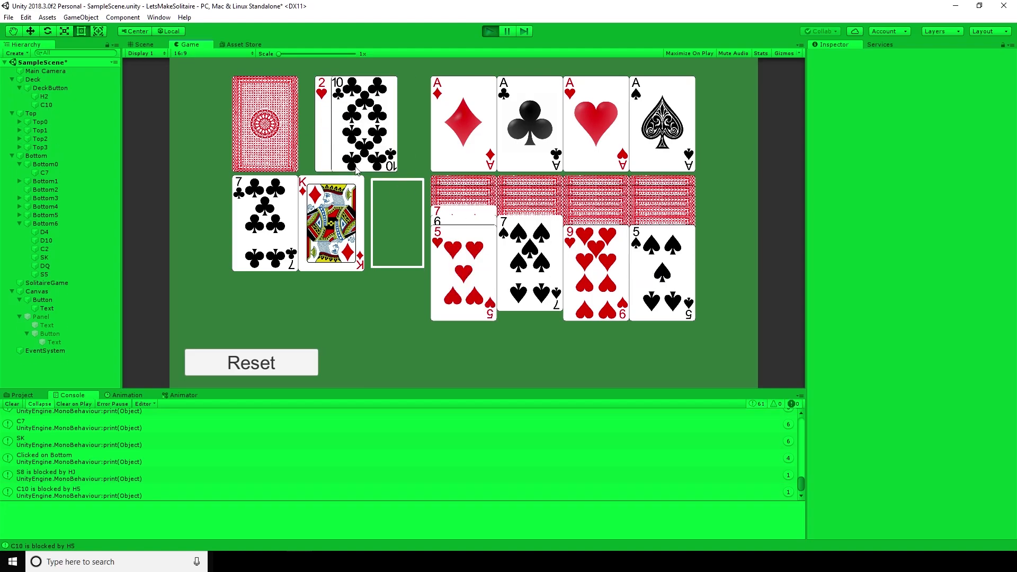
pyautogui.click(264, 123)
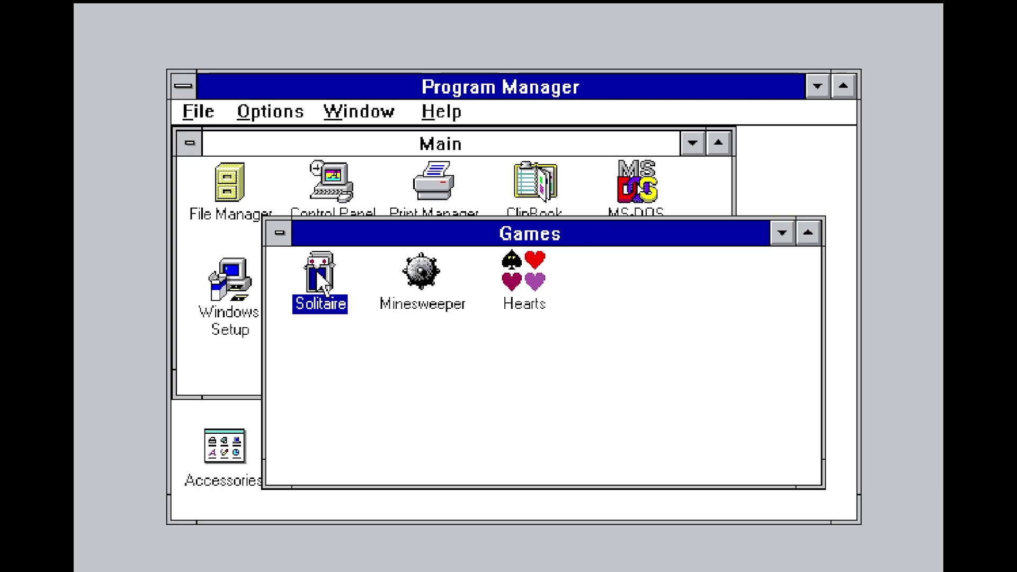
pyautogui.doubleClick(320, 275)
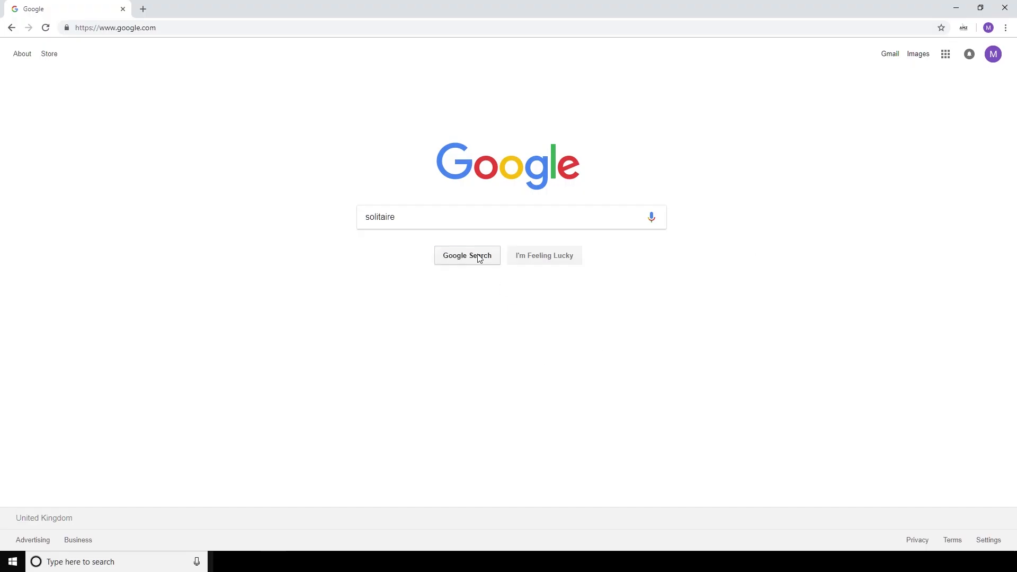
# Run the Google search for 'solitaire'.
pyautogui.click(467, 255)
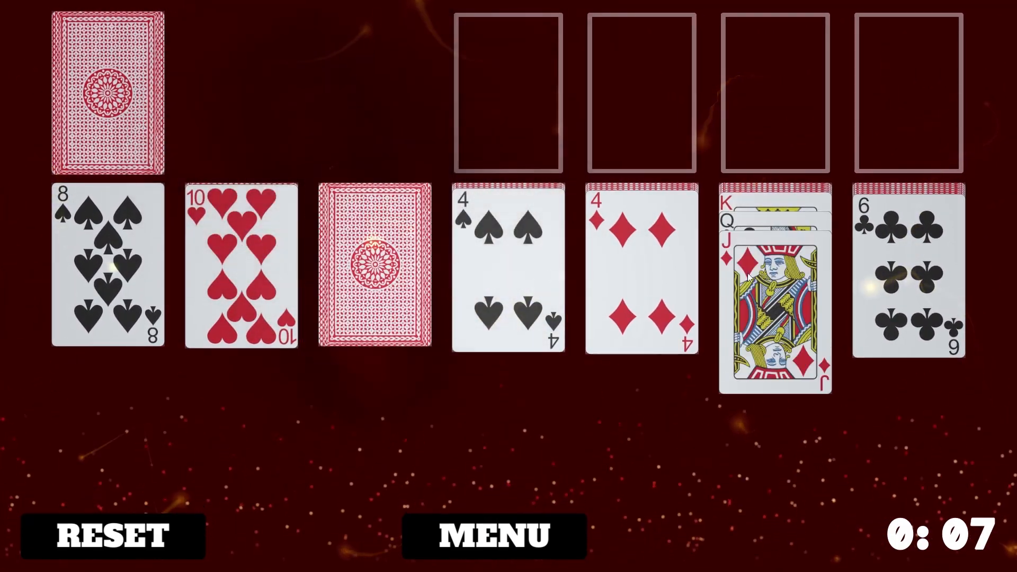
# Turn over the third-column card and draw two more sets from the stock.
pyautogui.click(105, 92)
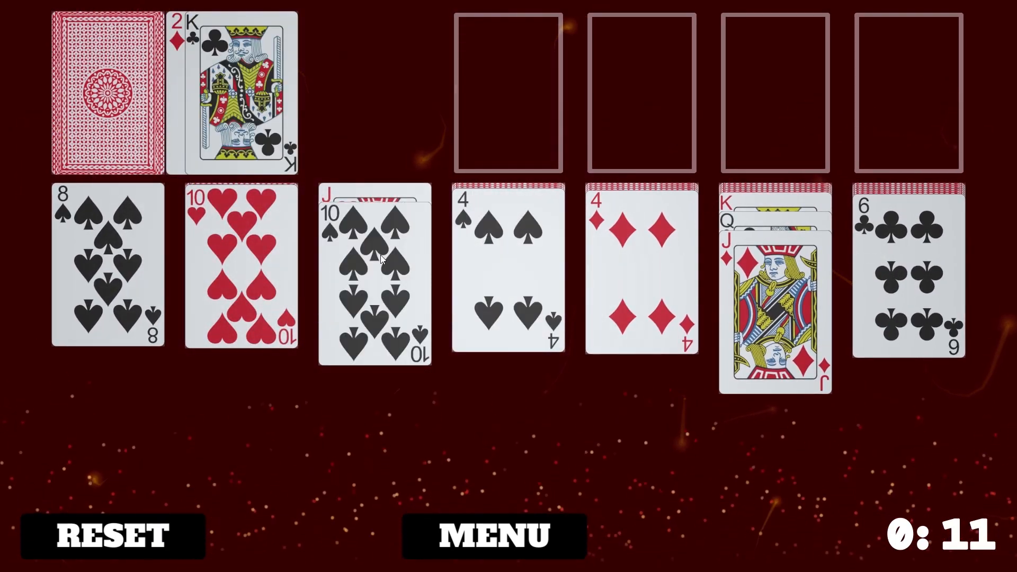
pyautogui.click(107, 94)
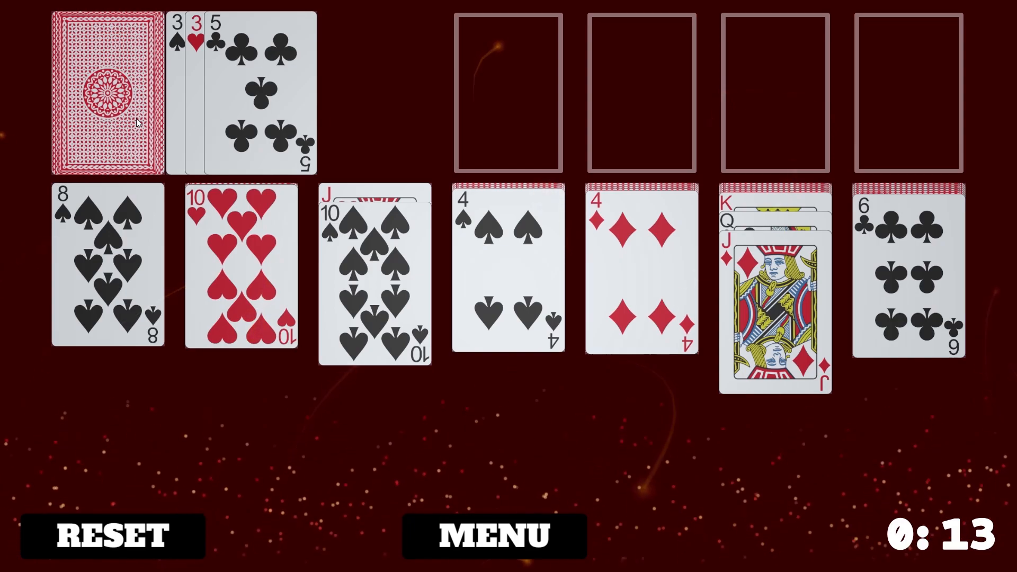
pyautogui.click(107, 94)
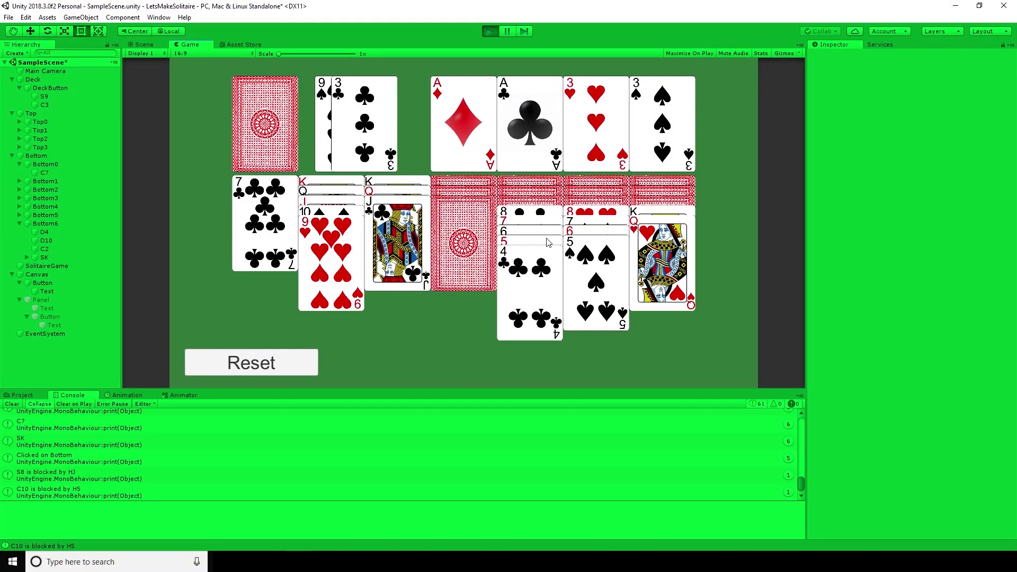
# Move a stack between columns and play cards drawn from the stock onto the piles.
pyautogui.click(462, 244)
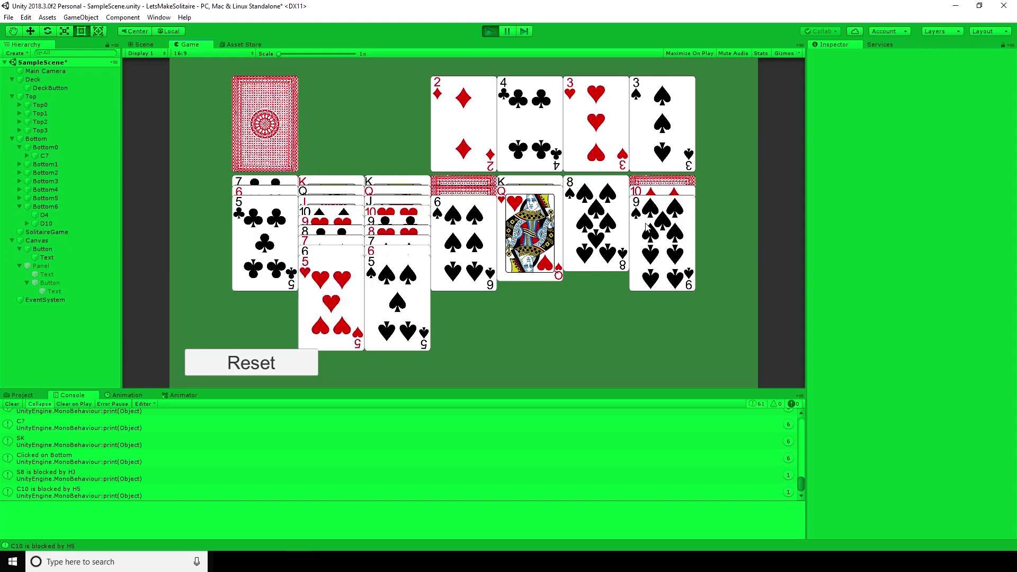
pyautogui.click(262, 123)
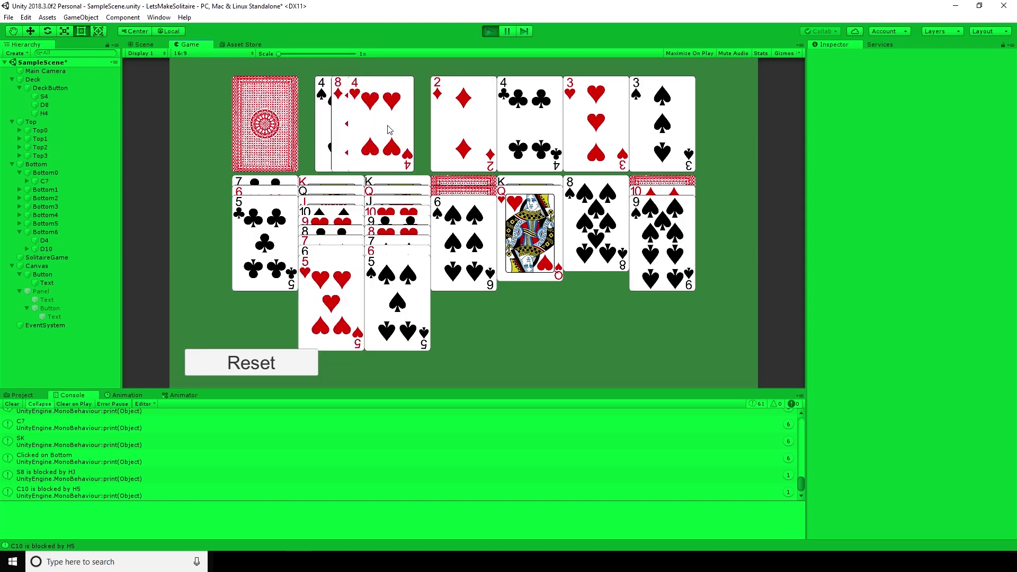
pyautogui.click(262, 122)
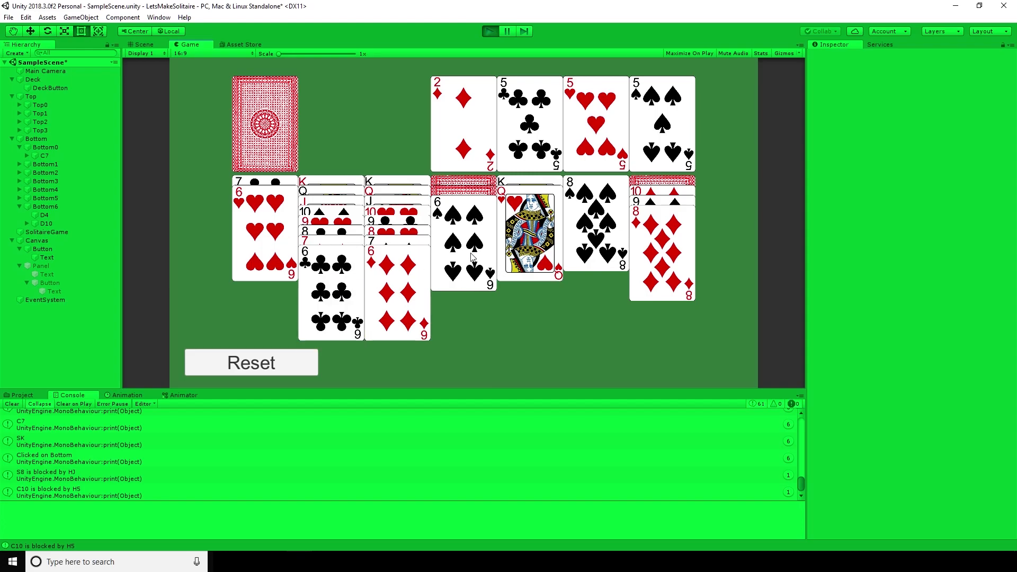
pyautogui.click(262, 123)
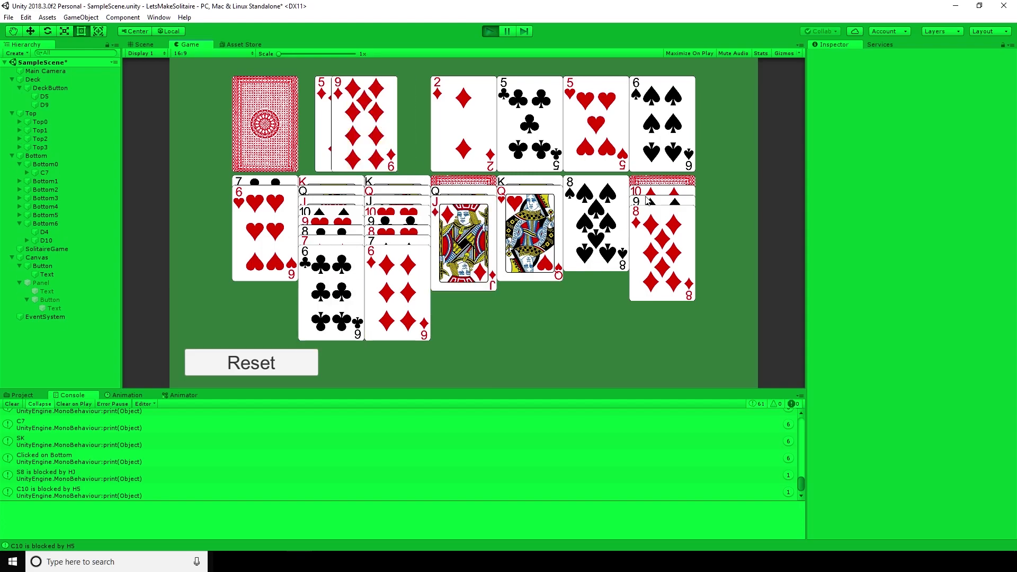
# Place the remaining cards including the seven of hearts to win, then start a new game.
pyautogui.click(594, 230)
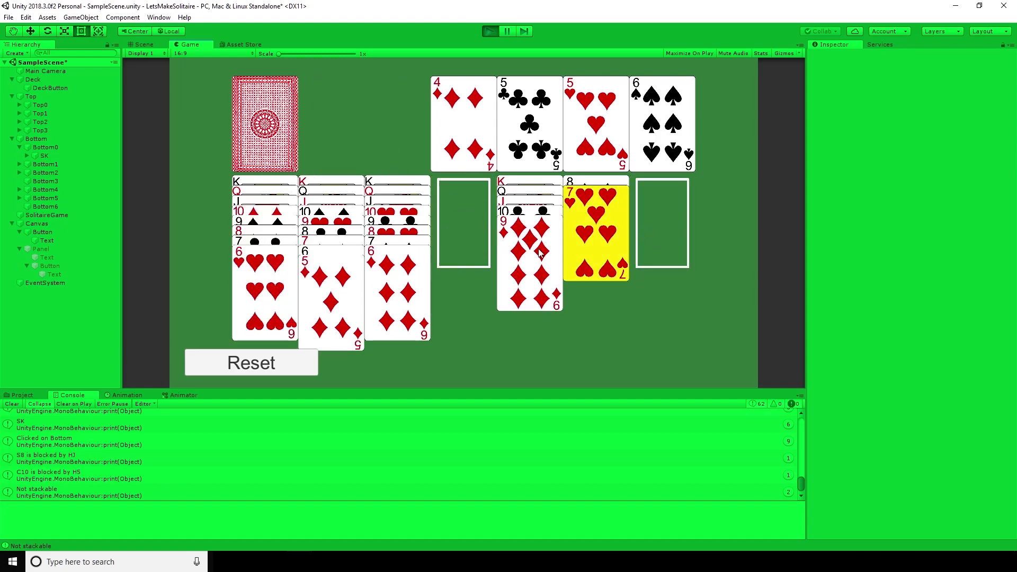
pyautogui.click(595, 224)
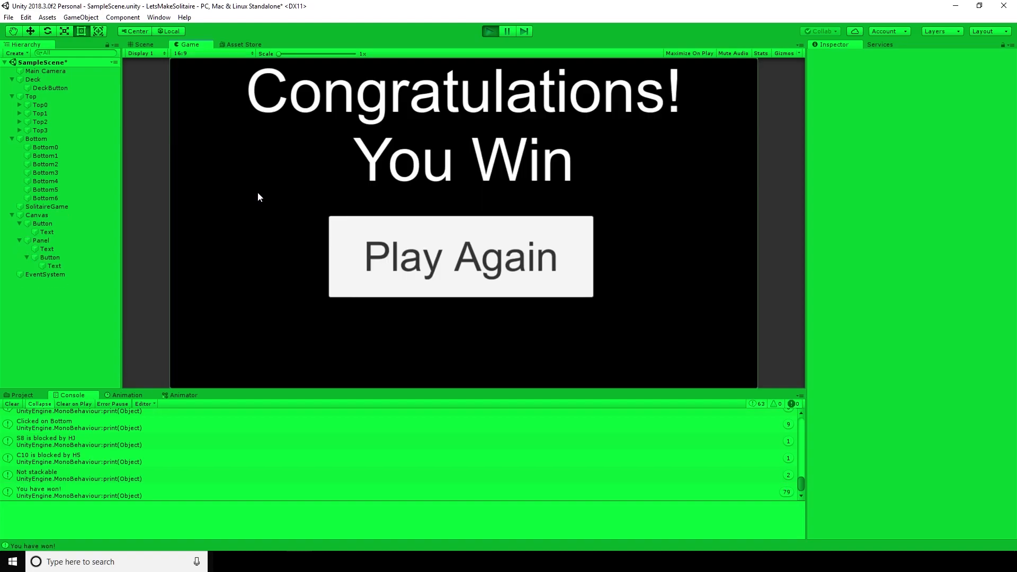
pyautogui.moveTo(442, 253)
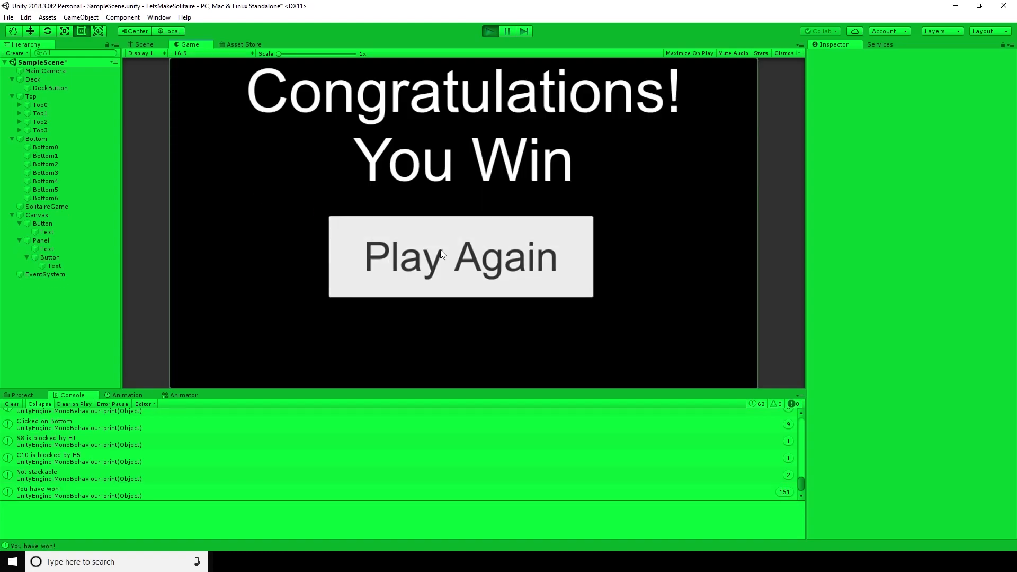
pyautogui.click(461, 256)
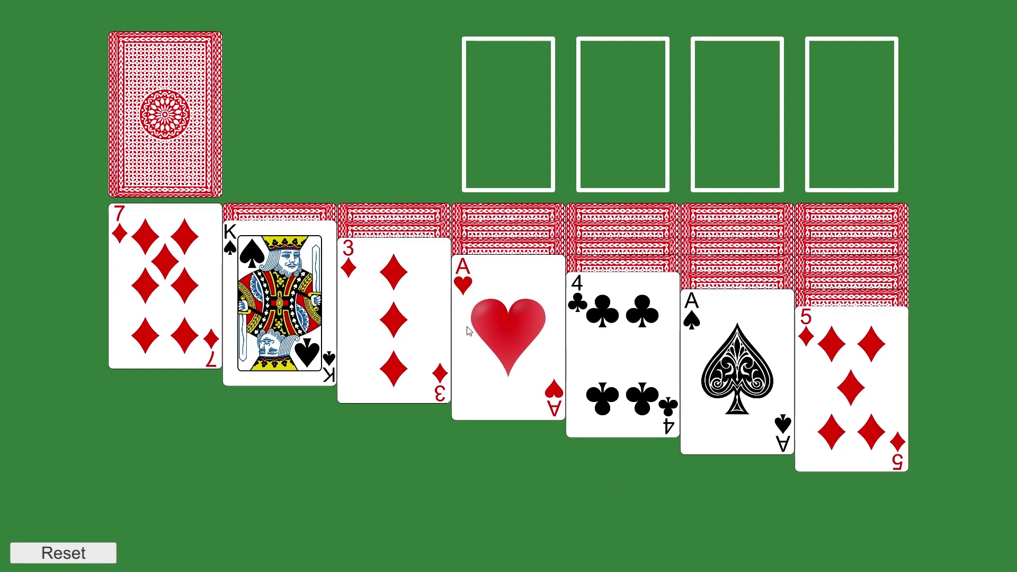
# Send the ace of hearts up, draw through the stock and recycle the used cards back into it.
pyautogui.click(508, 331)
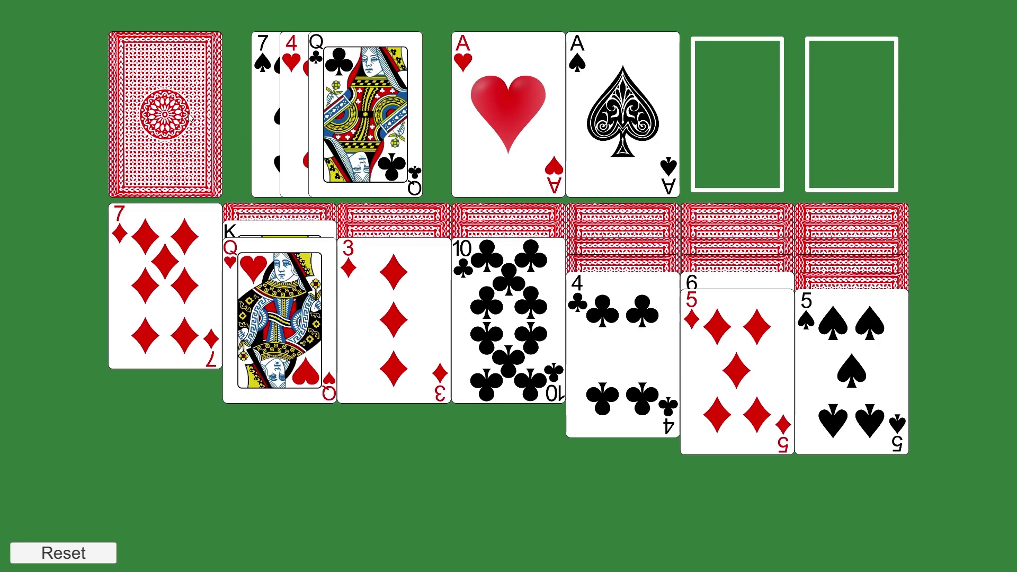
pyautogui.click(167, 114)
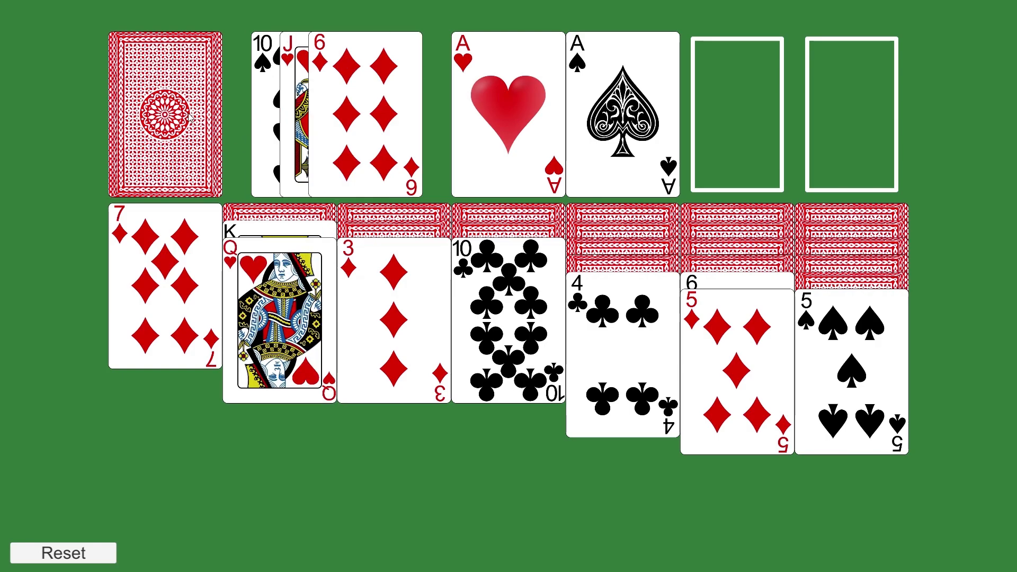
pyautogui.click(165, 114)
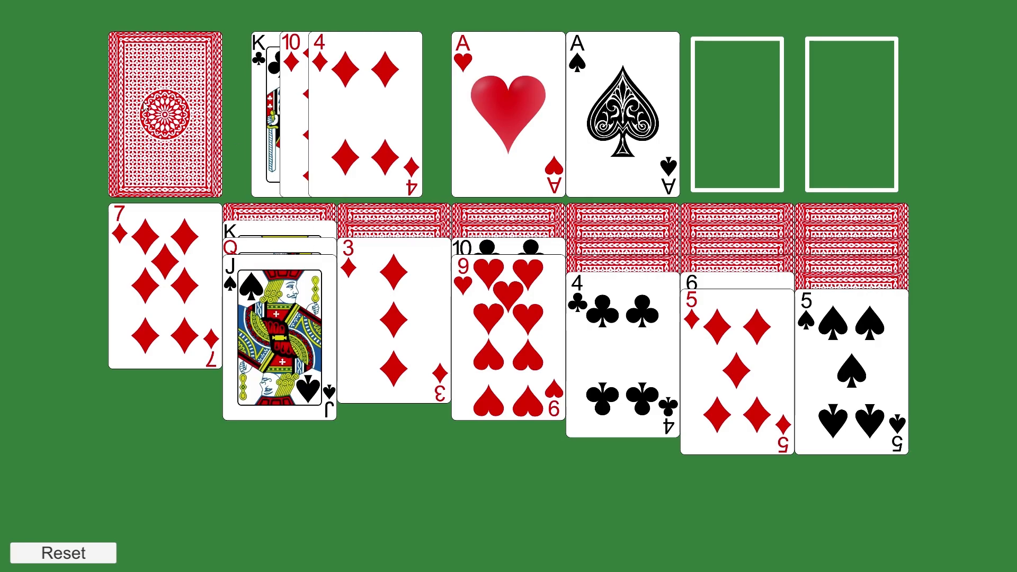
pyautogui.click(166, 113)
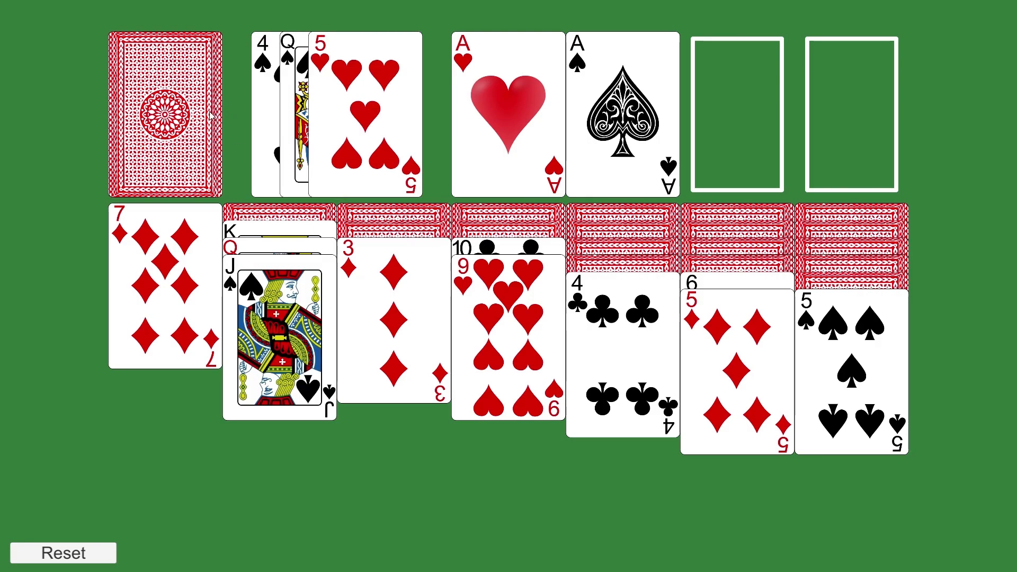
pyautogui.click(366, 110)
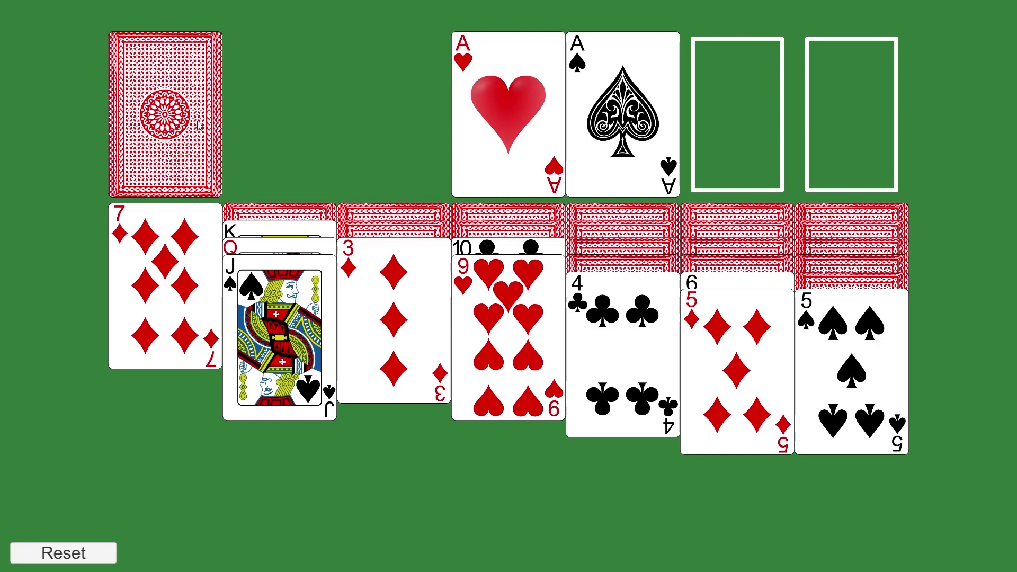
pyautogui.click(163, 114)
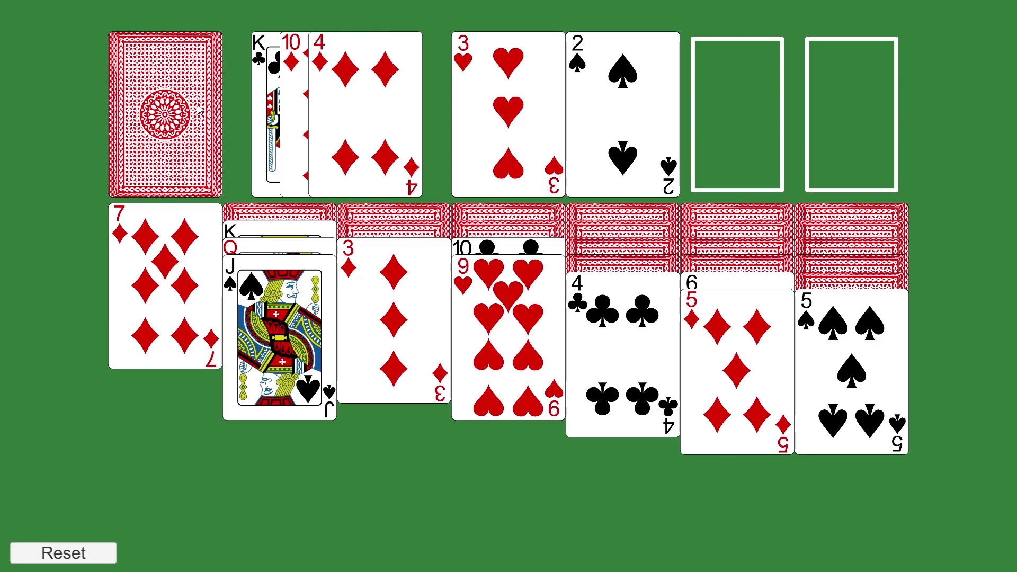
# Move the ace of clubs to a foundation, place the king in the empty column and keep drawing.
pyautogui.click(623, 361)
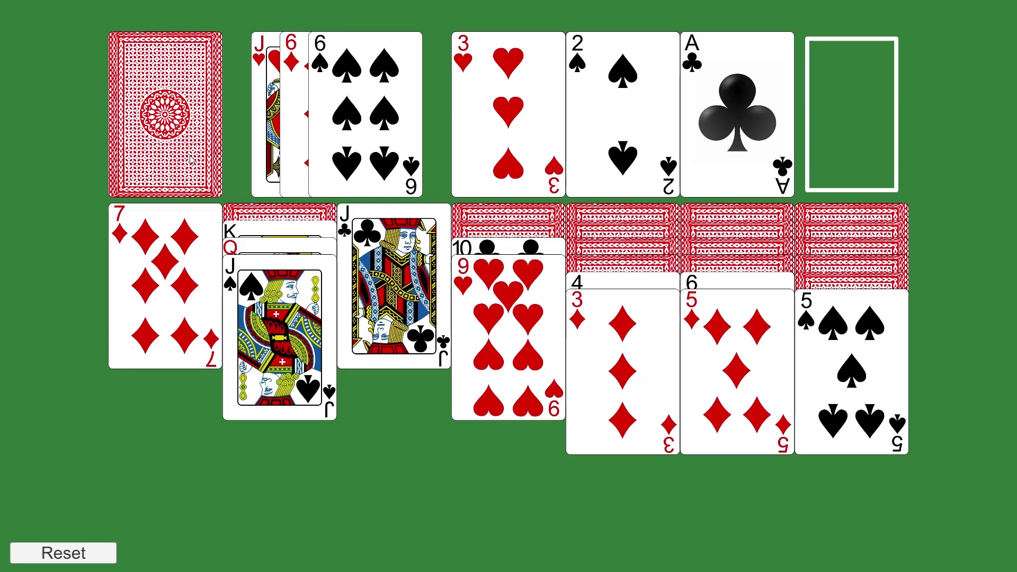
pyautogui.click(63, 553)
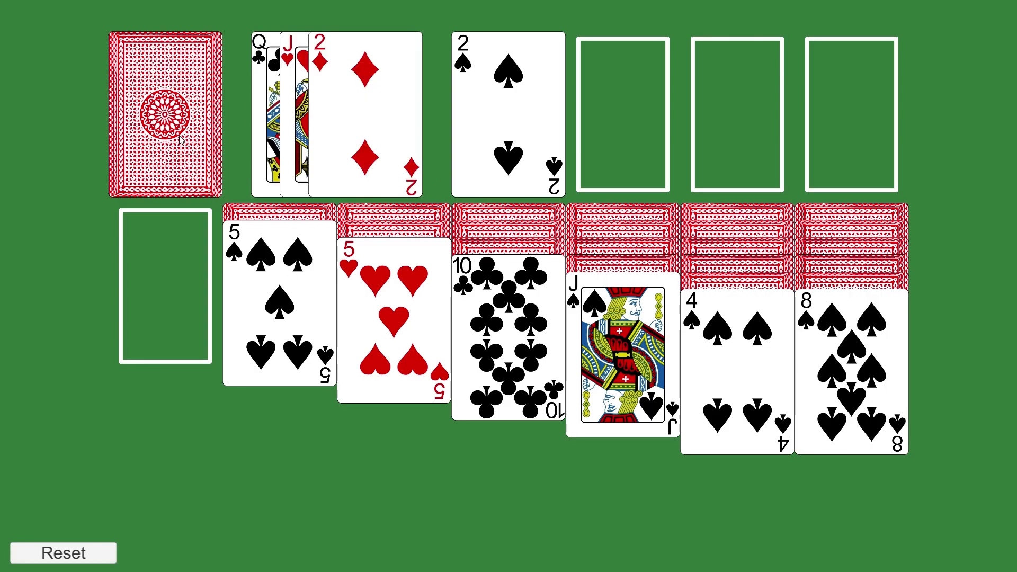
pyautogui.click(278, 305)
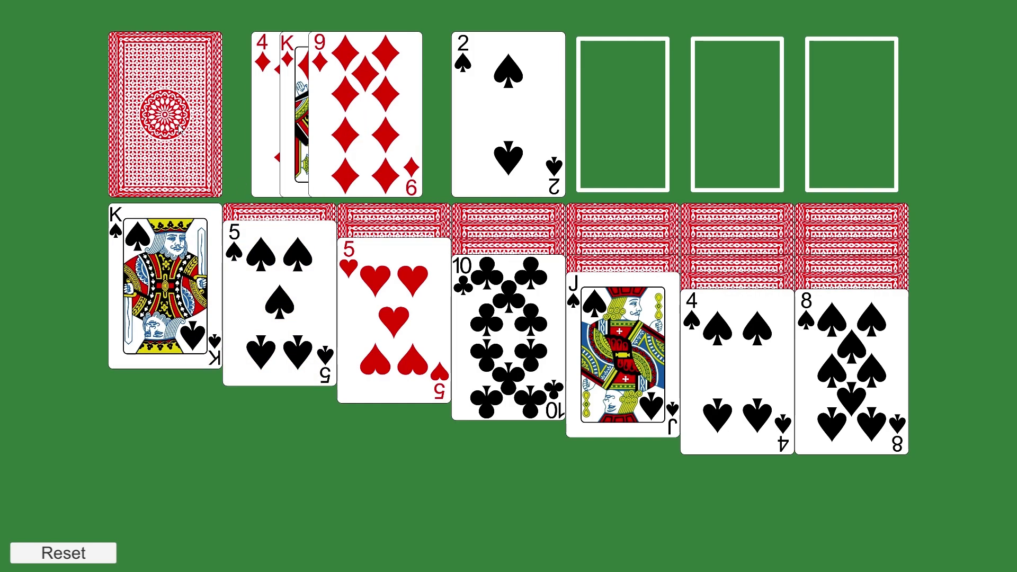
pyautogui.click(164, 117)
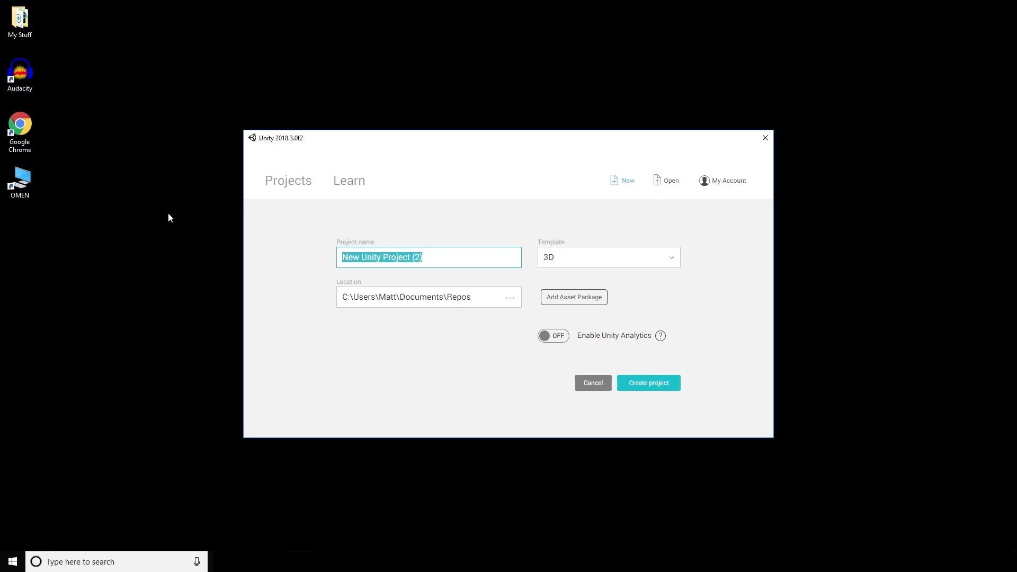
# Name the project LetsMakeSolitaire and choose the 2D template.
pyautogui.write('LetsMak')
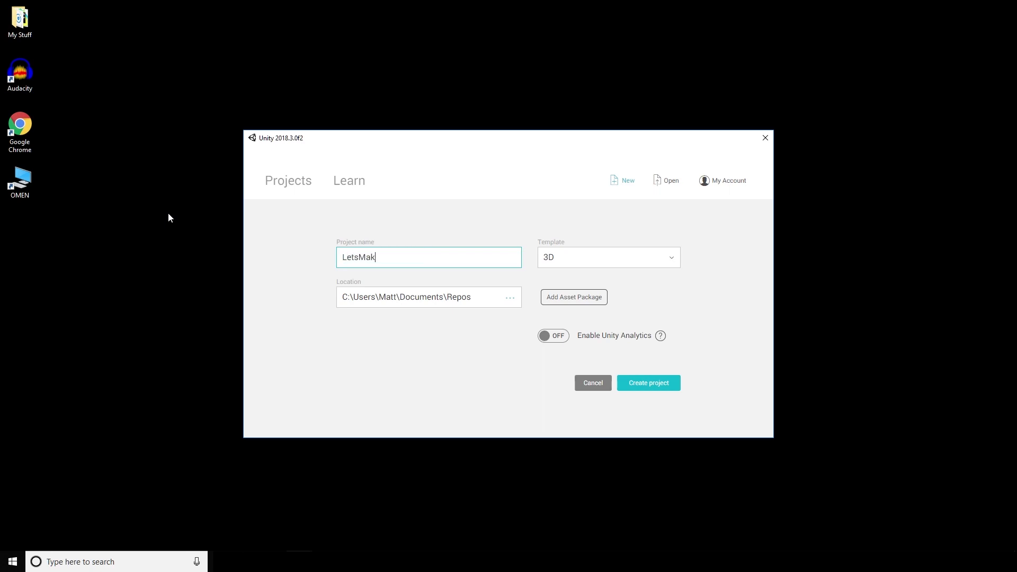
pyautogui.write('eSolita')
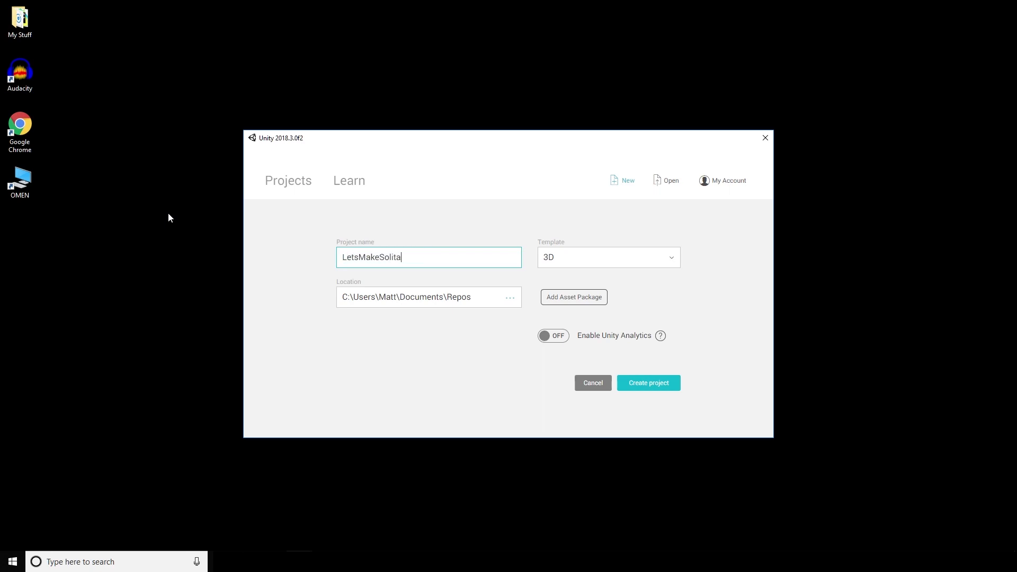
pyautogui.write('re')
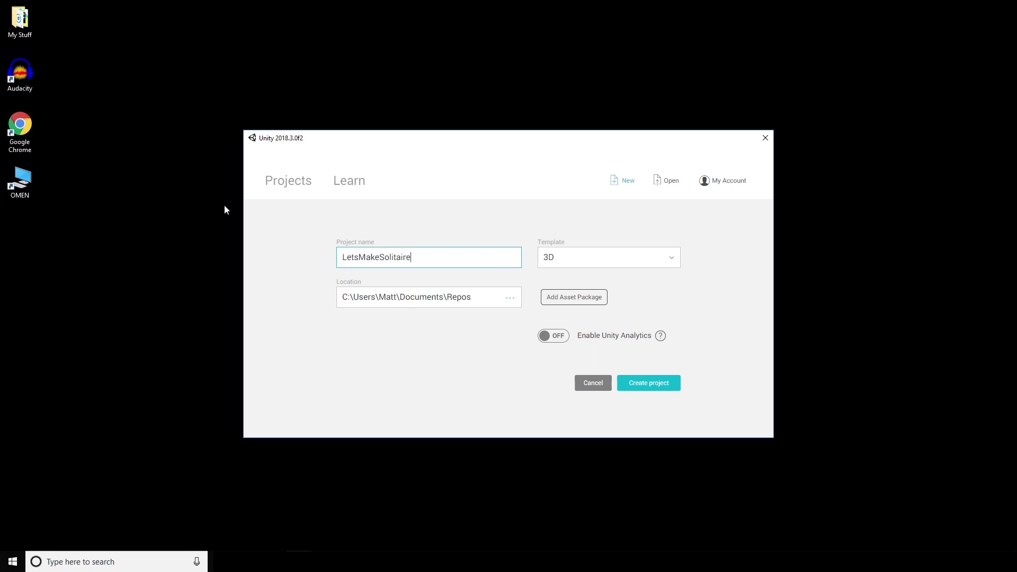
pyautogui.click(607, 256)
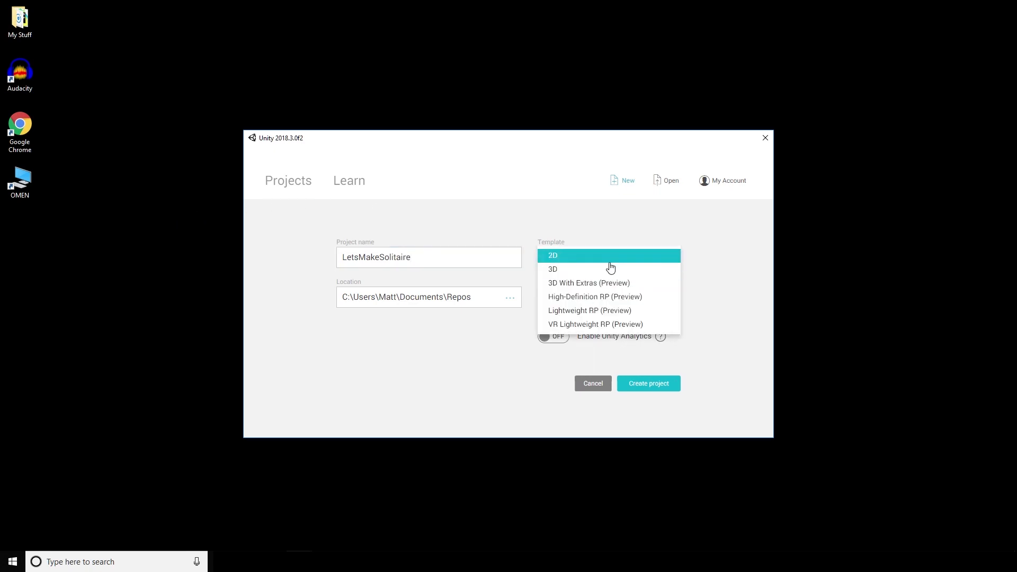
pyautogui.moveTo(563, 261)
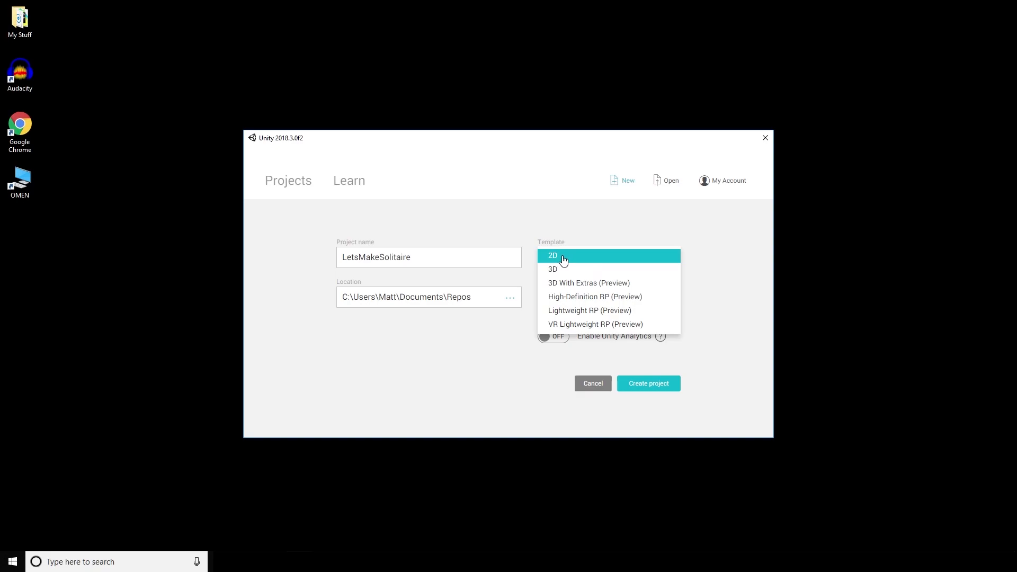
pyautogui.click(646, 384)
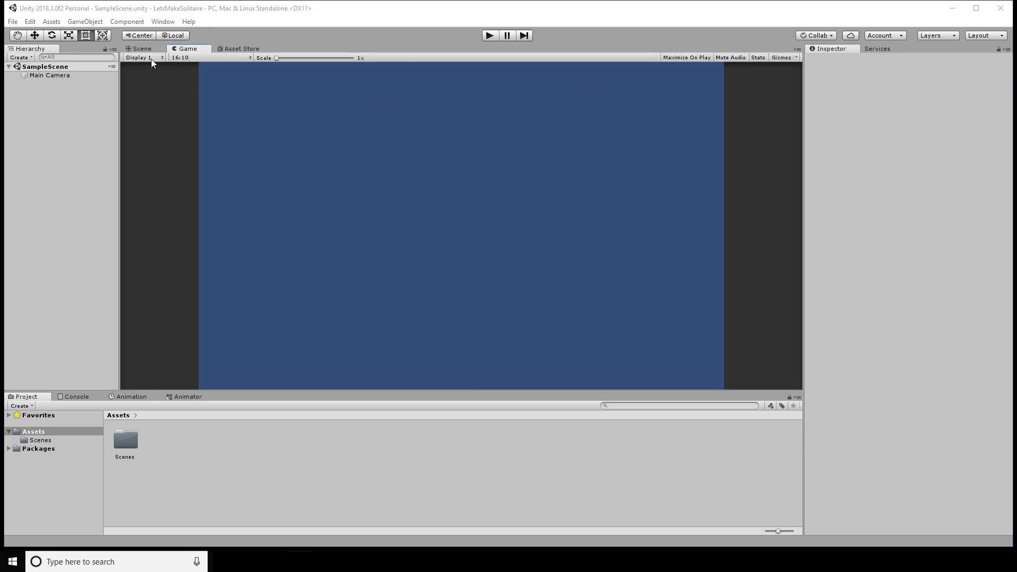
# Set the Game view to 16:9 and give the Main Camera a green background colour.
pyautogui.click(211, 57)
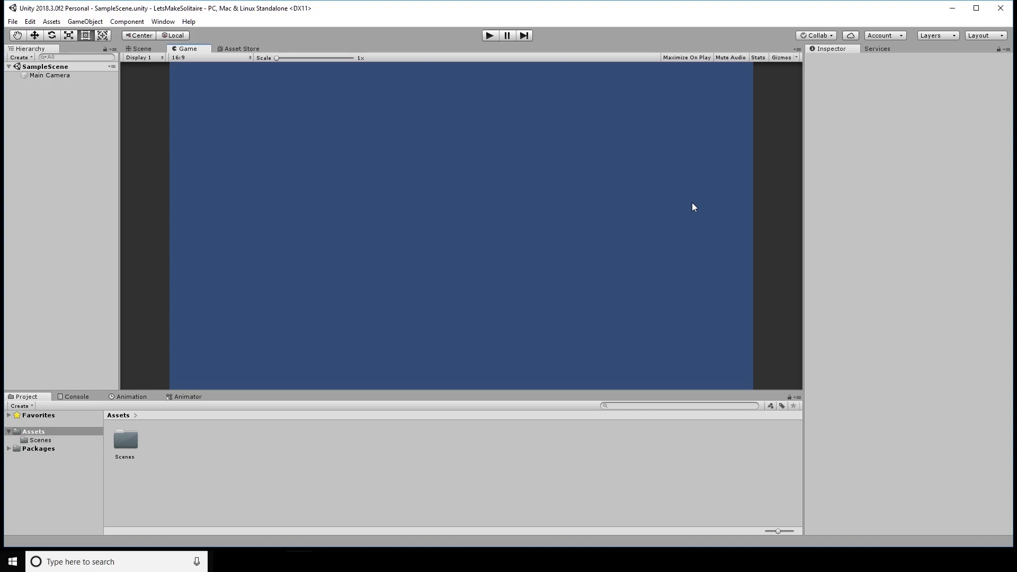
pyautogui.click(207, 57)
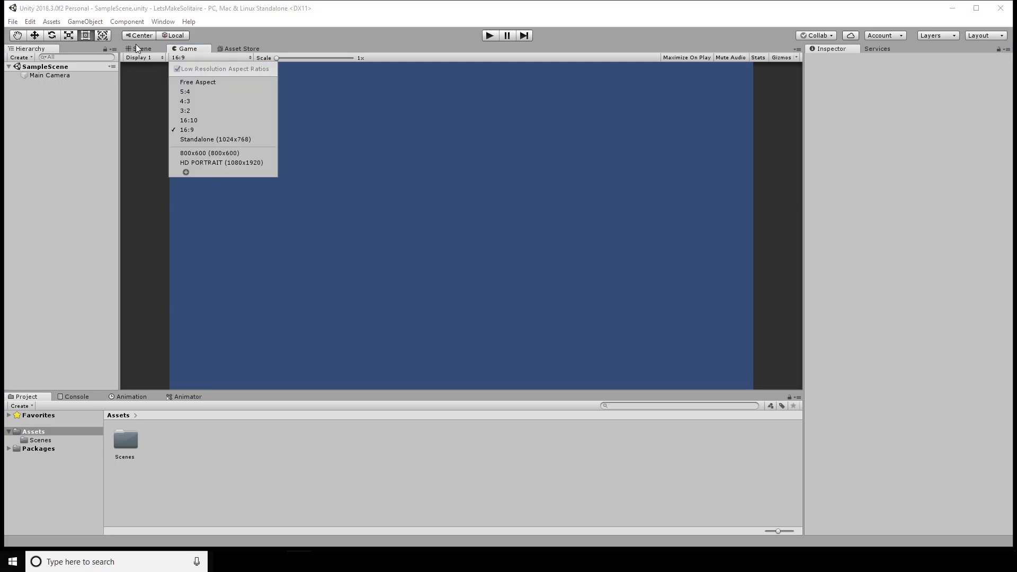
pyautogui.click(141, 48)
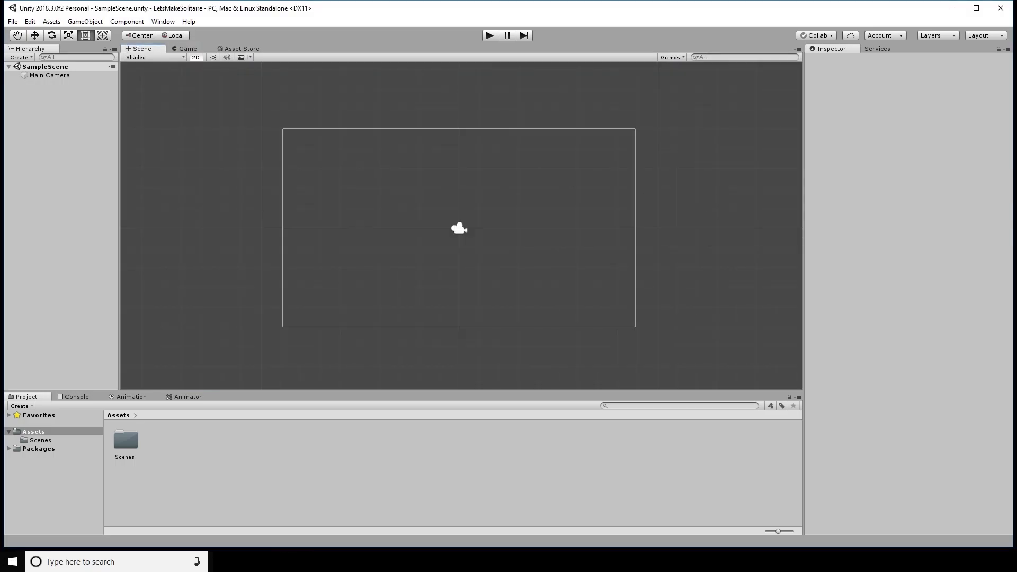
pyautogui.click(49, 74)
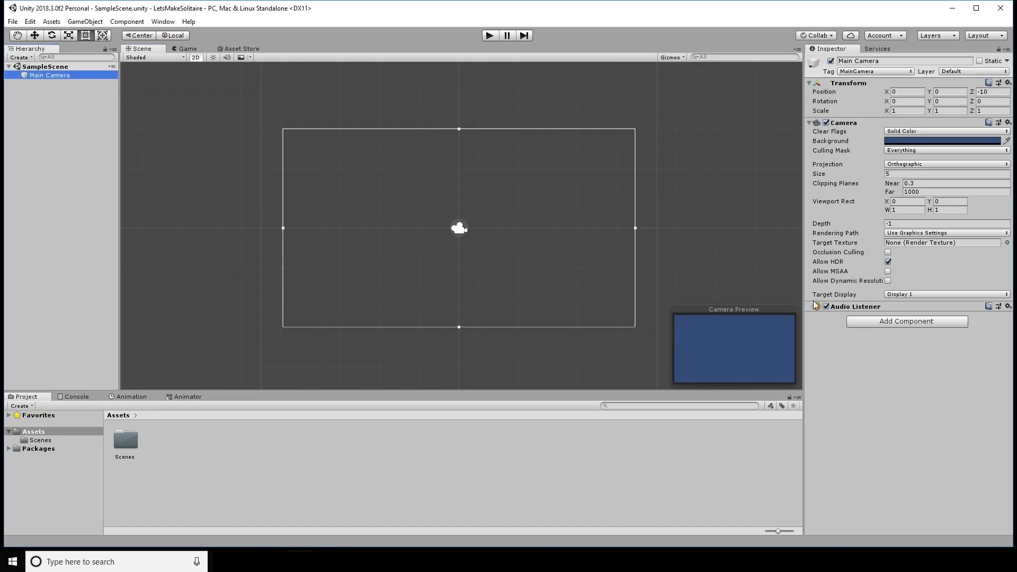
pyautogui.click(941, 141)
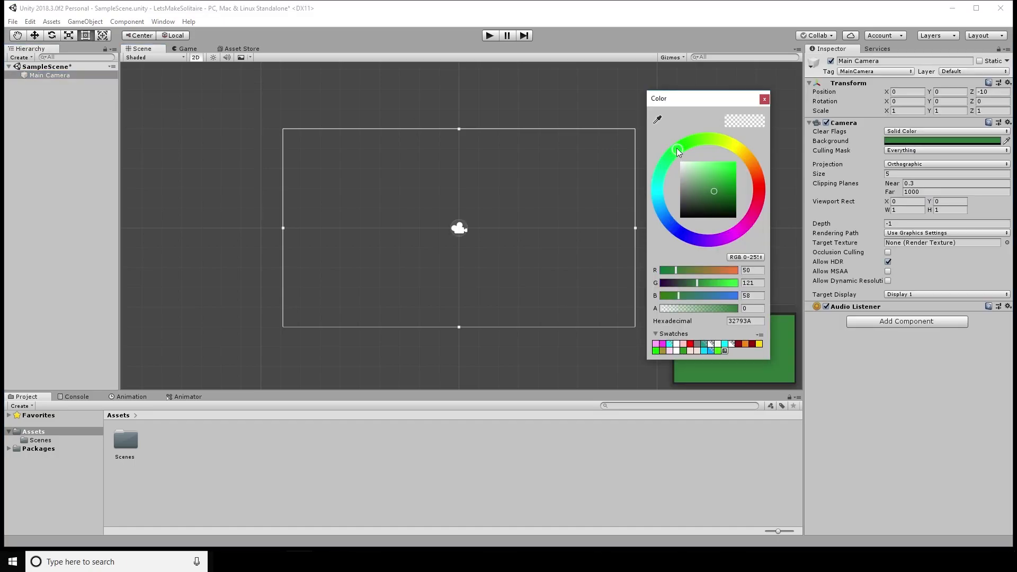
pyautogui.click(764, 99)
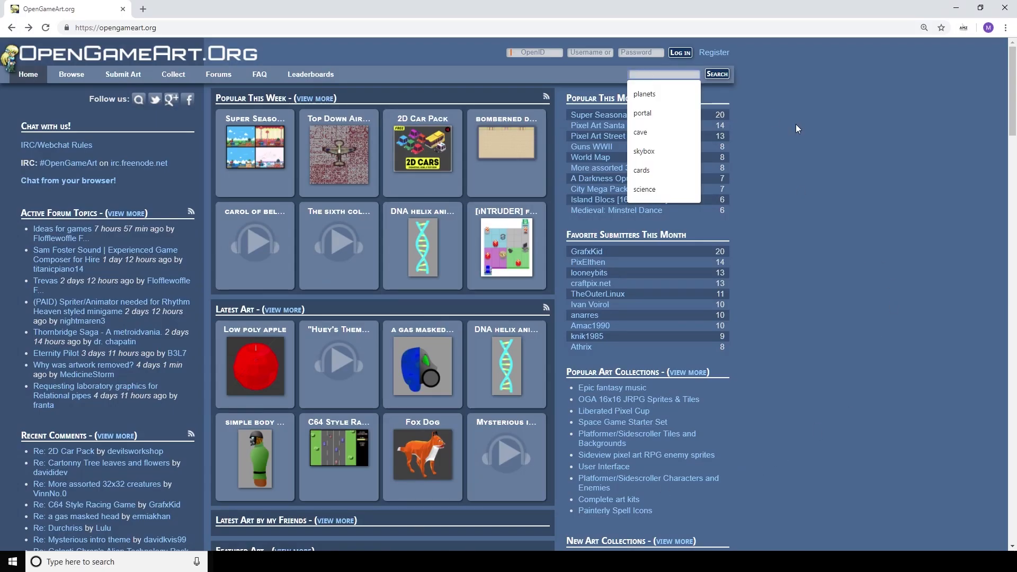
# Search for cards and download Playing Cards.zip from the Playing Cards (Vector & PNG) pack.
pyautogui.click(641, 169)
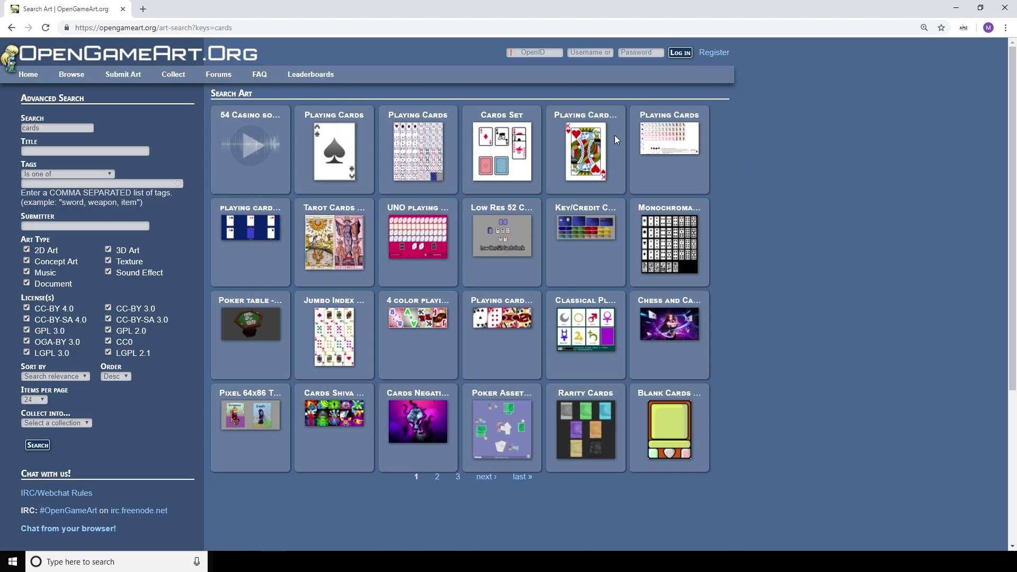
pyautogui.click(584, 149)
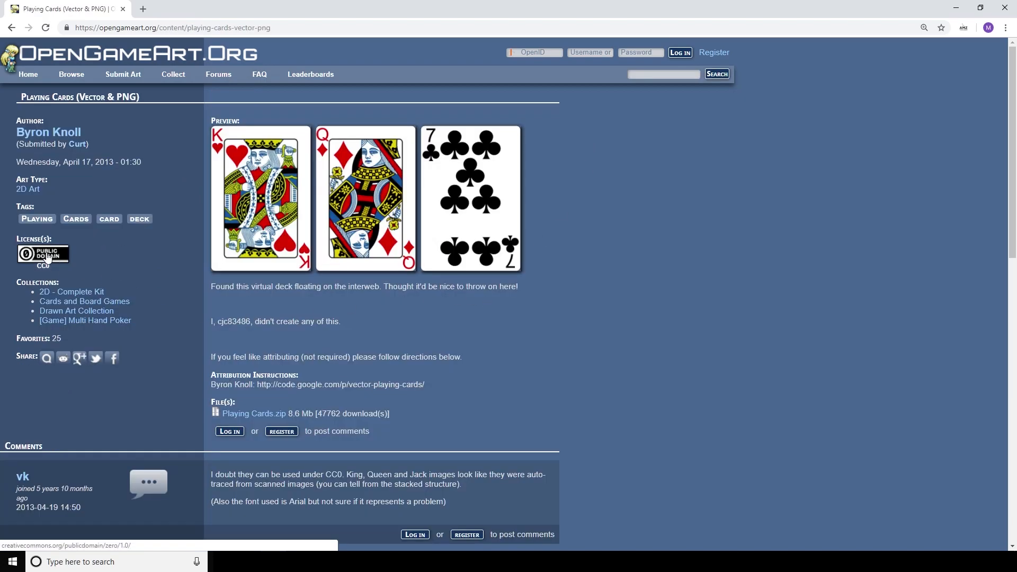
pyautogui.click(253, 414)
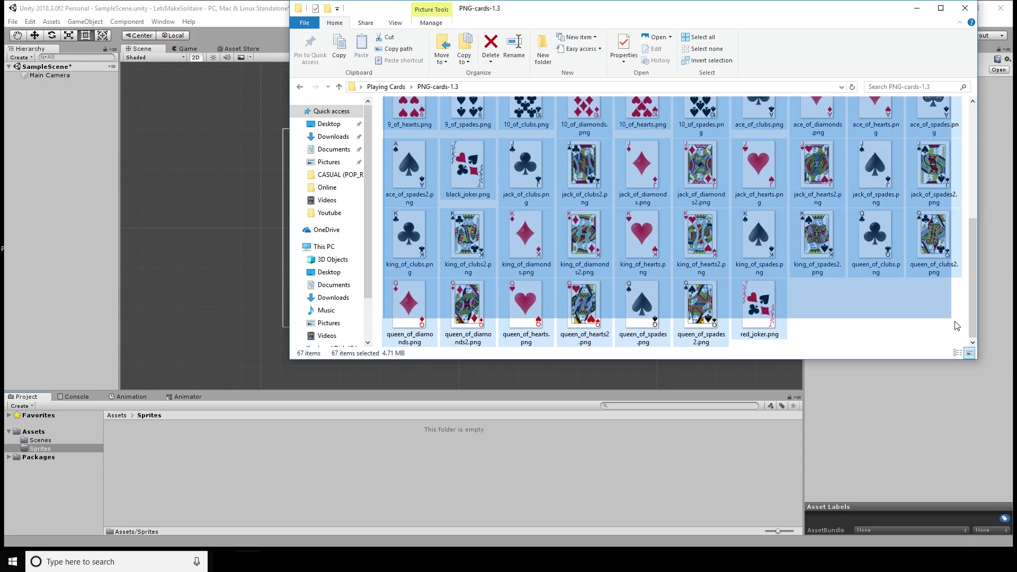
# Drop the 67 card PNGs into the project's Assets > Sprites folder.
pyautogui.click(643, 461)
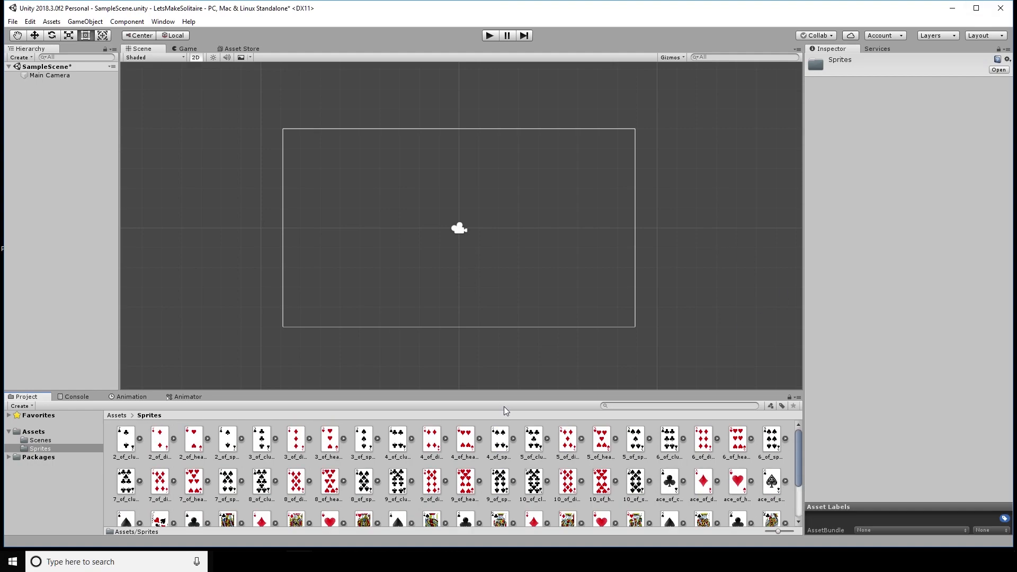
pyautogui.scroll(-3)
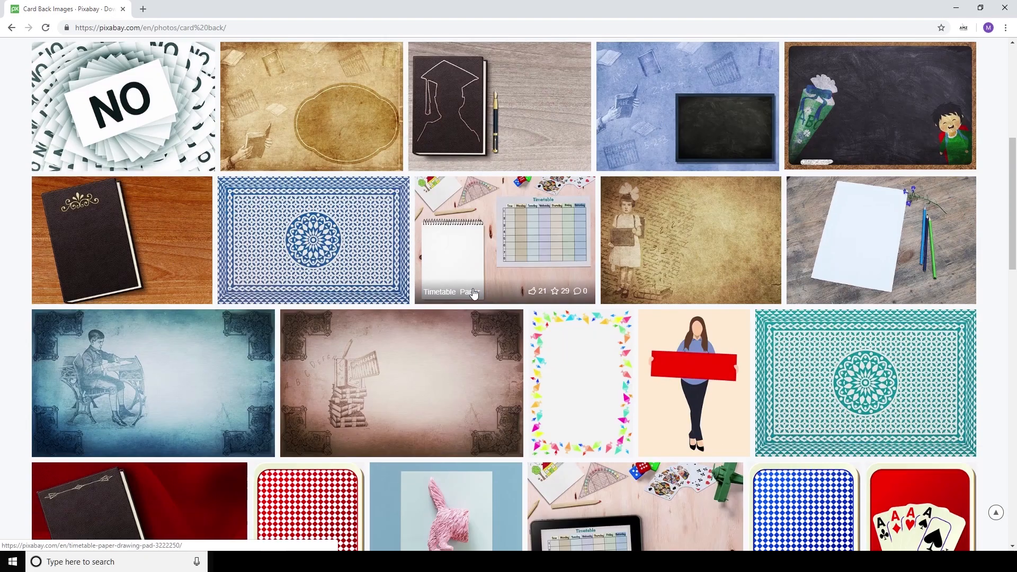
# Browse the card back results and open one card back design.
pyautogui.scroll(-3)
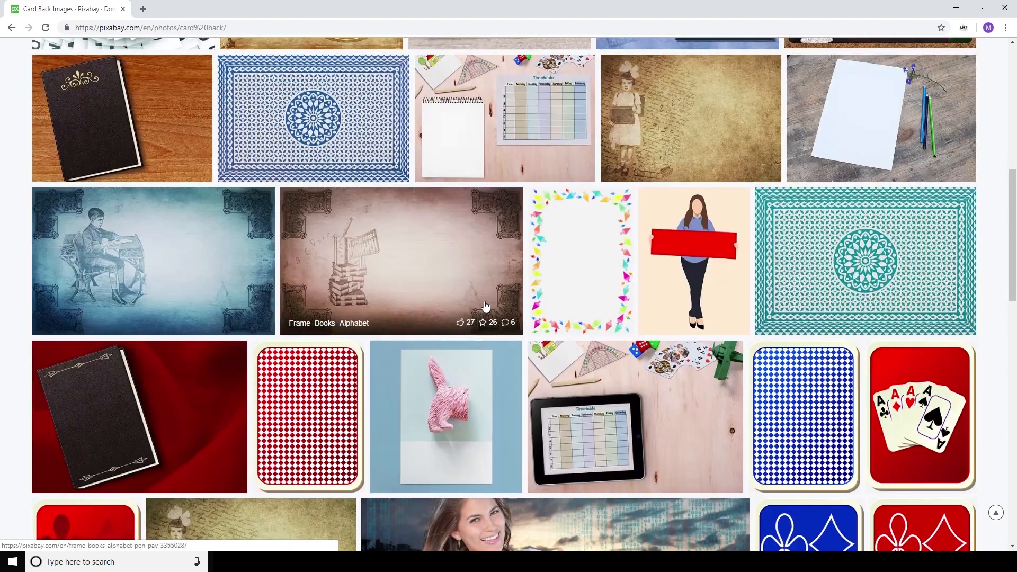
pyautogui.click(313, 117)
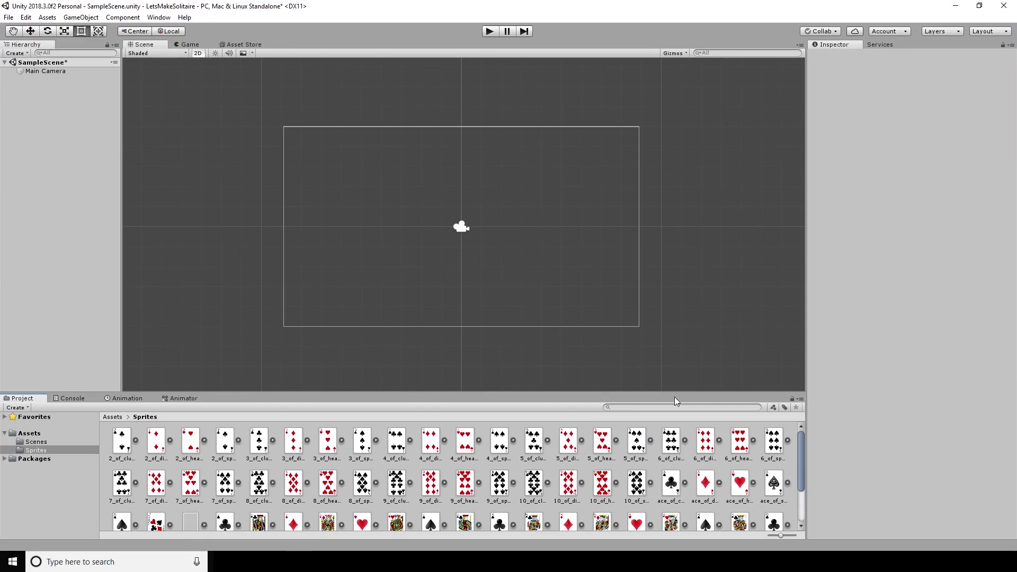
# Create empty Deck and Top objects, then duplicate Top to make Bottom.
pyautogui.click(189, 488)
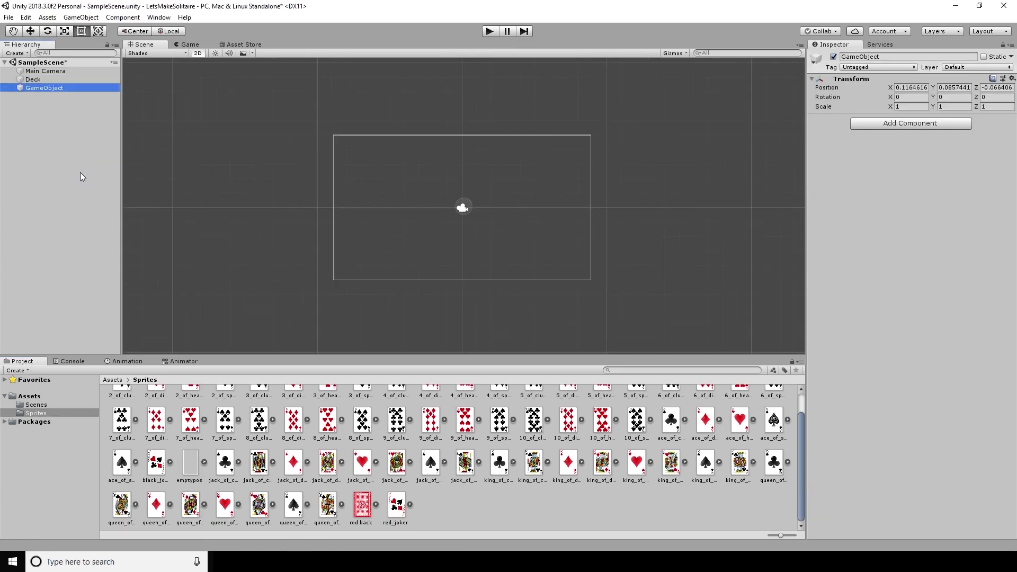
pyautogui.rightClick(45, 88)
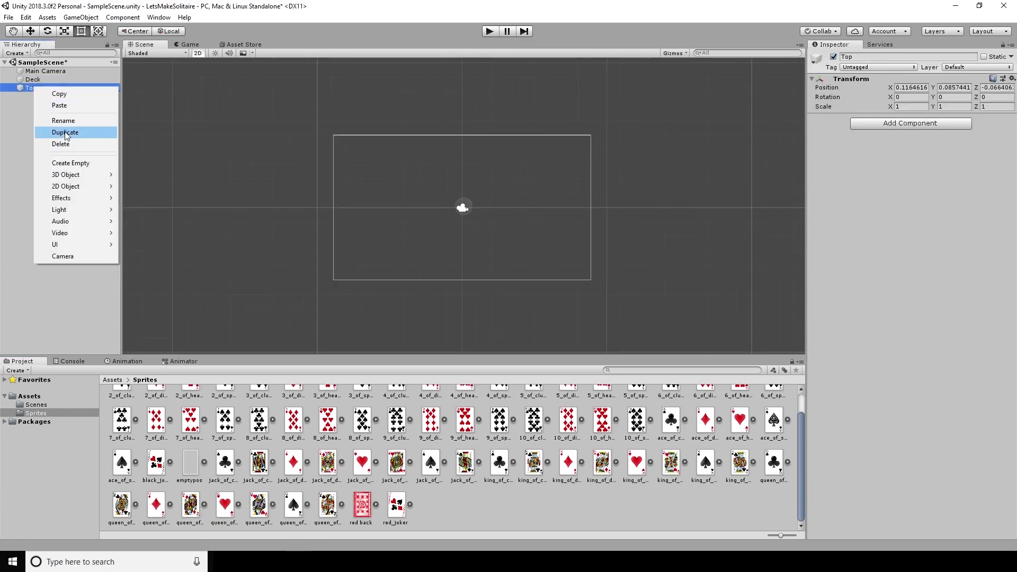
pyautogui.click(65, 132)
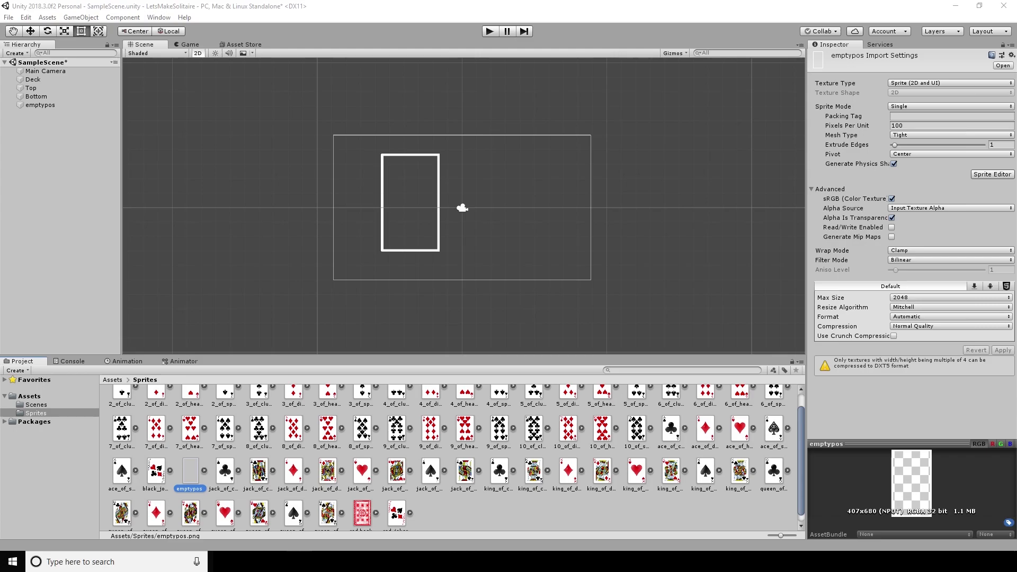
# Scale the emptypos card slot to 0.4 and position it near the top of the scene.
pyautogui.click(46, 71)
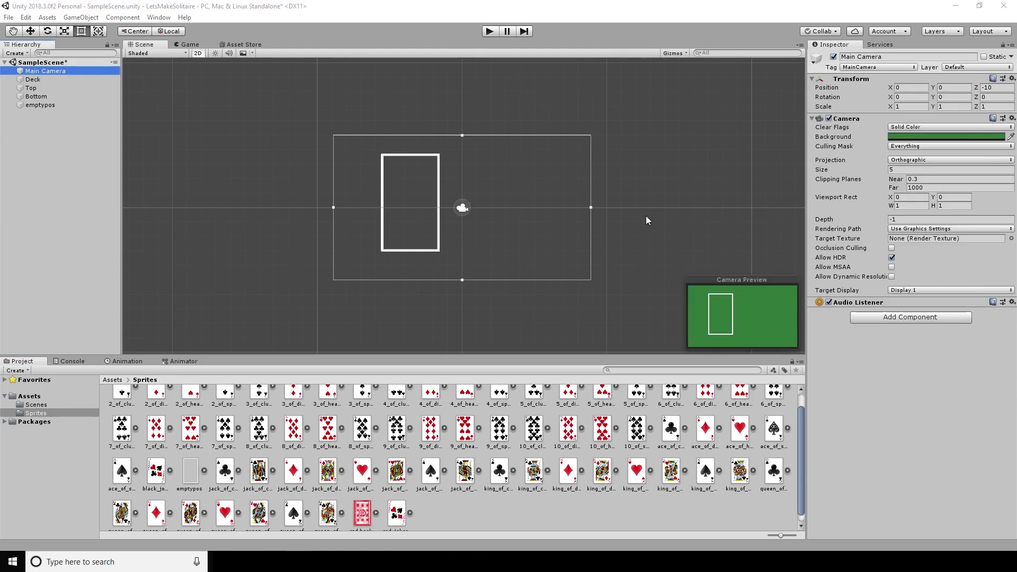
pyautogui.click(40, 105)
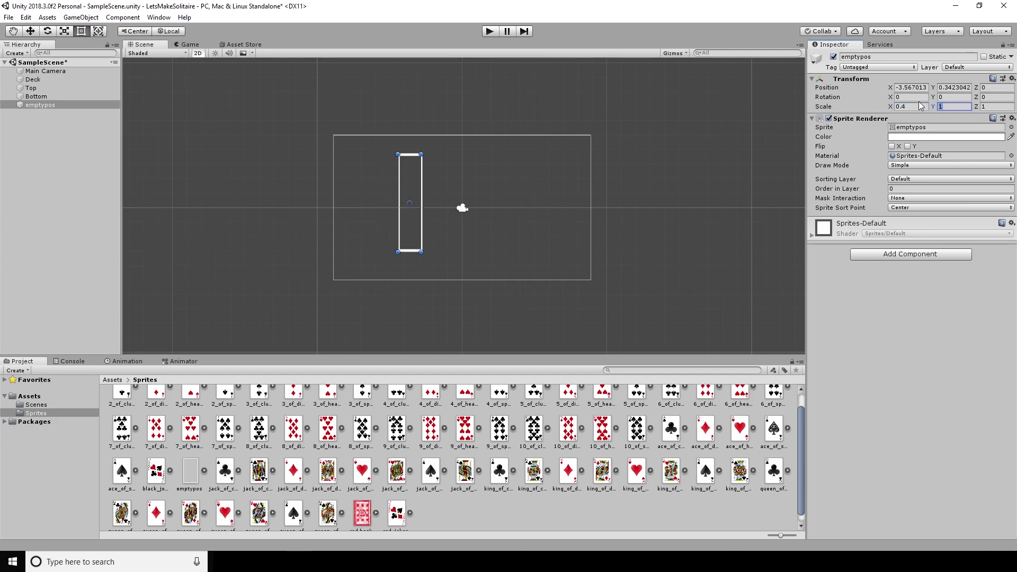
pyautogui.write('0.4')
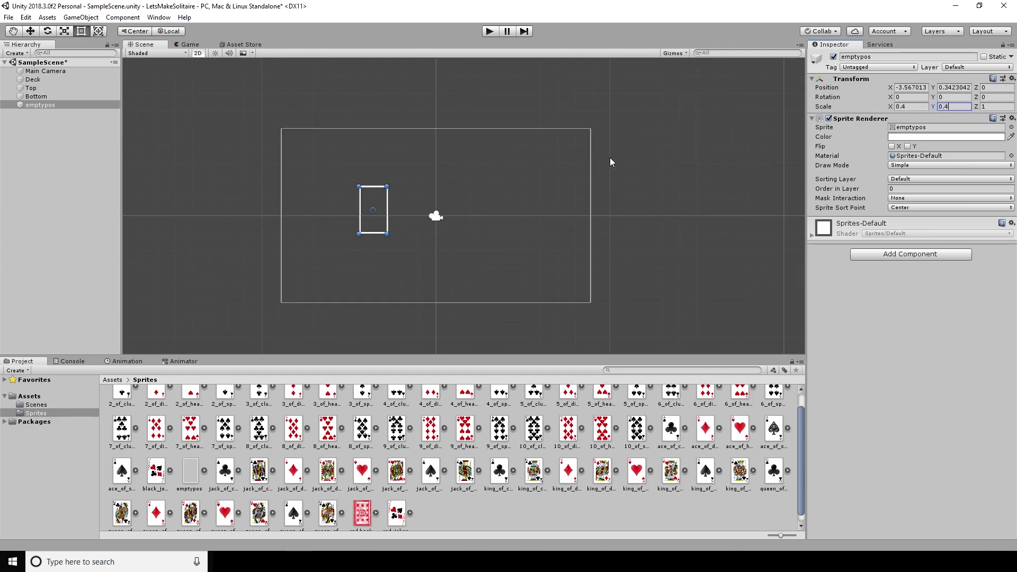
pyautogui.moveTo(373, 210); pyautogui.dragTo(445, 167)
pyautogui.write('-0.15')
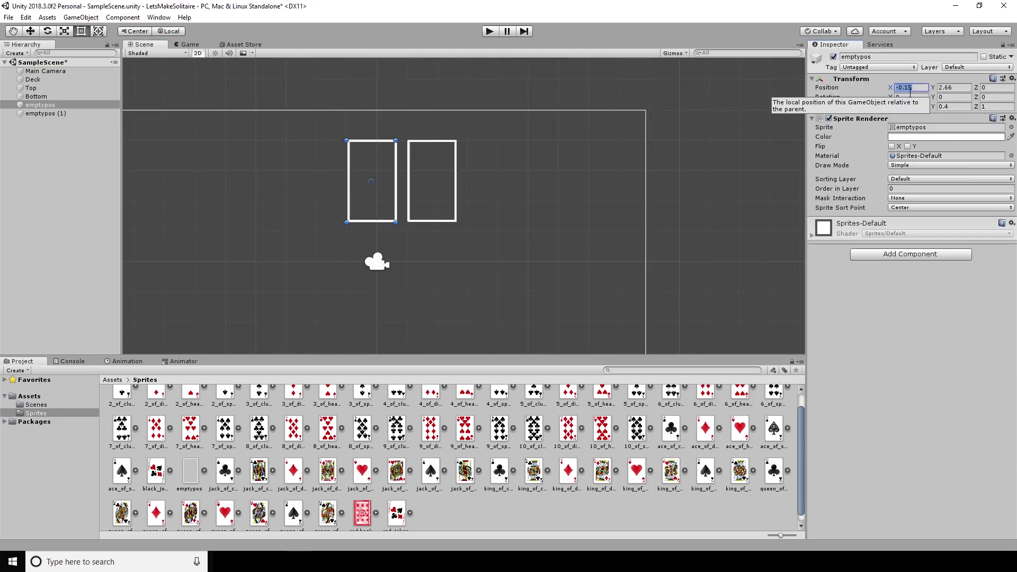
pyautogui.click(46, 114)
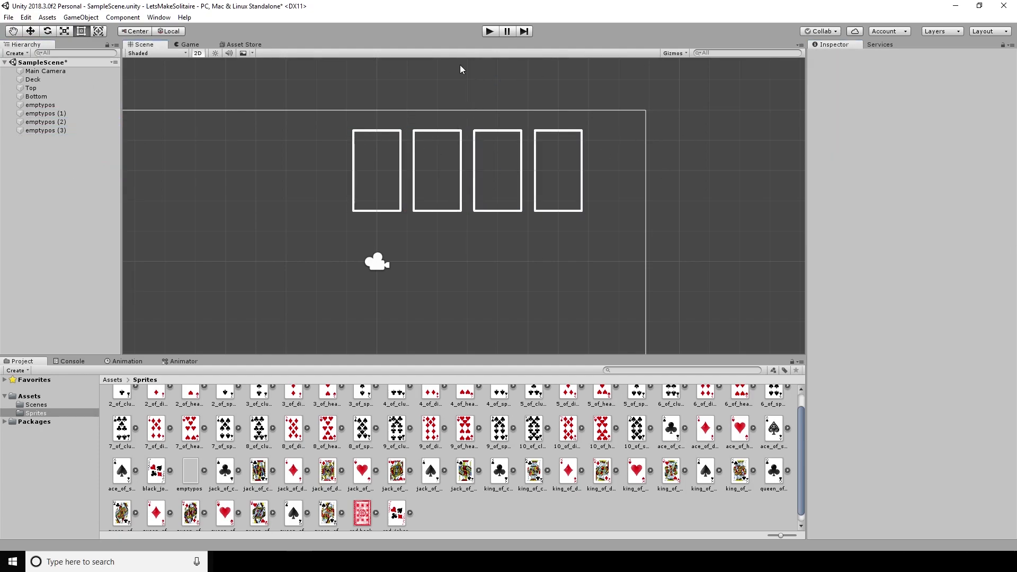
# Name the Top0–3 and Bottom0–6 slots under their parents and add the red DeckButton.
pyautogui.click(46, 121)
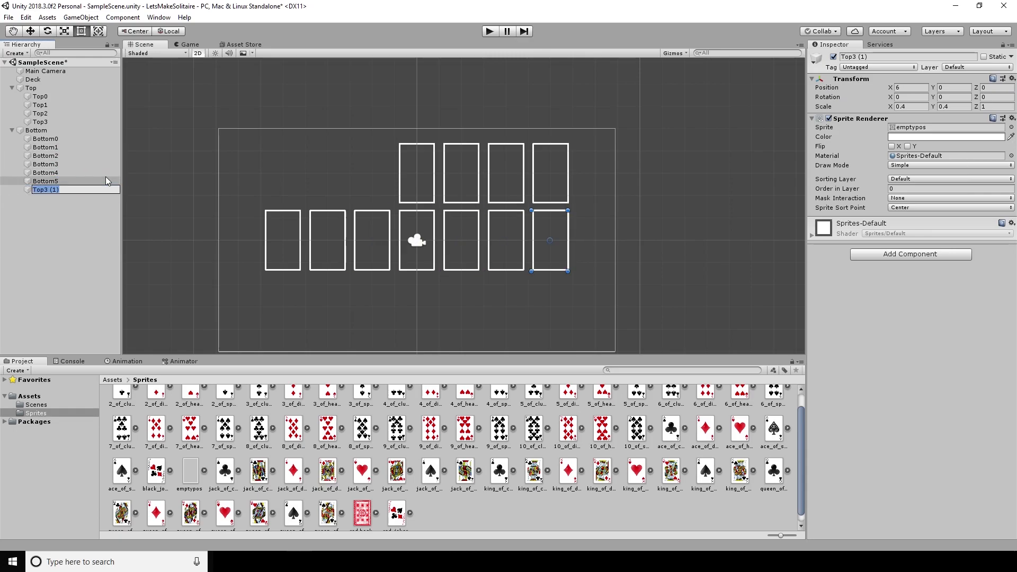
pyautogui.click(189, 44)
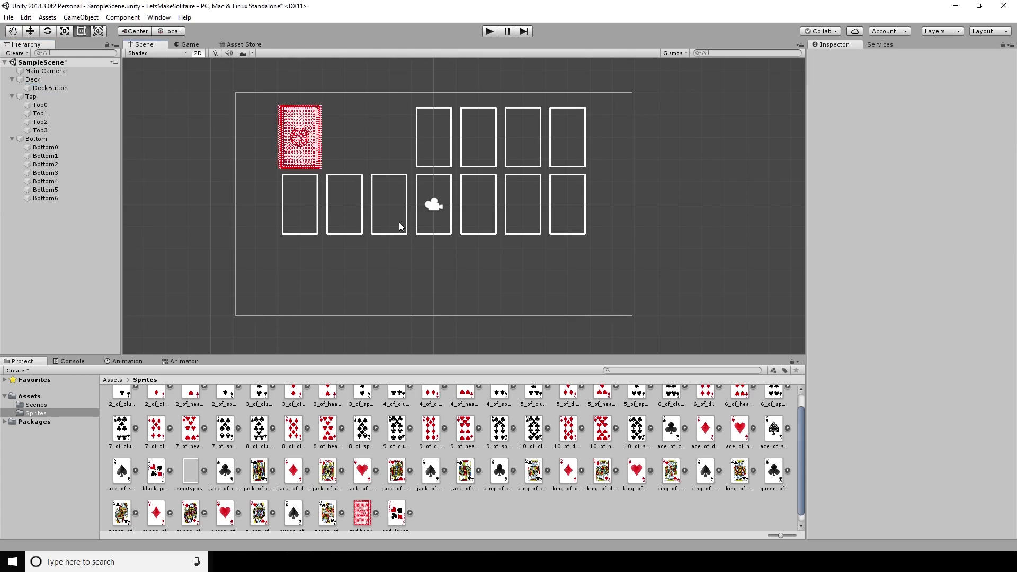
# Select the red-backed Card object and add a new UpdateSprite script component to it.
pyautogui.click(489, 31)
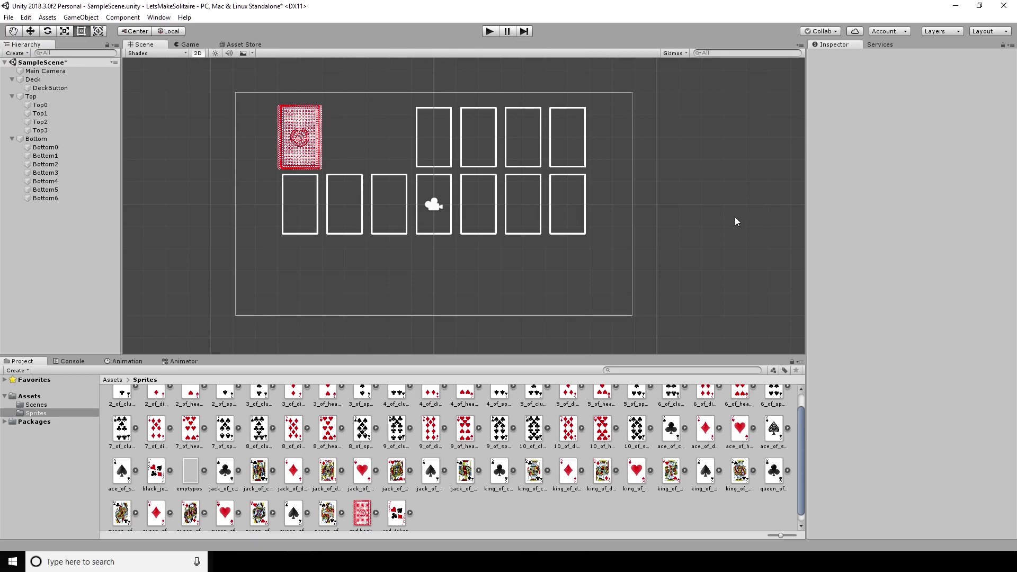
pyautogui.moveTo(298, 242)
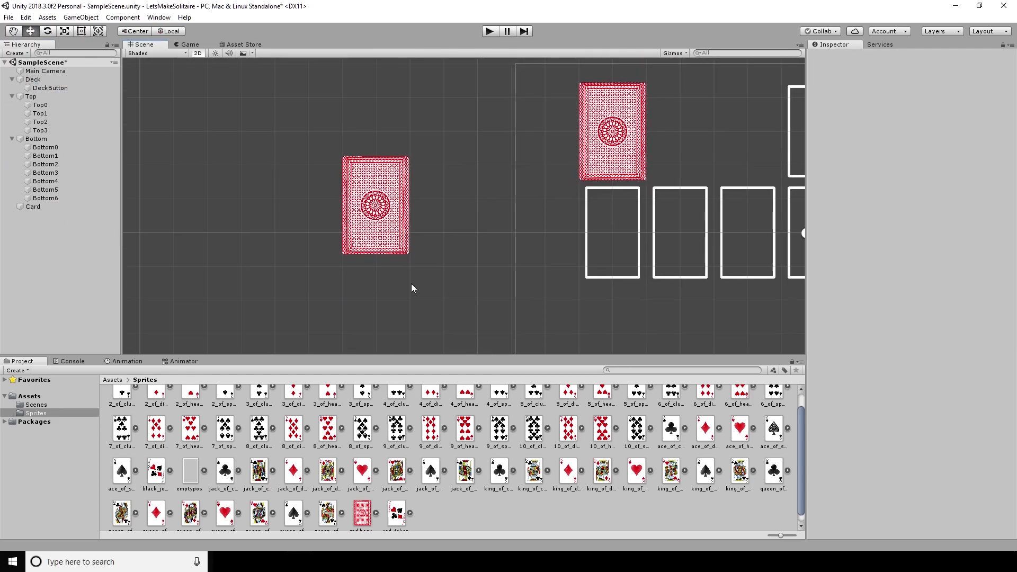
pyautogui.click(33, 207)
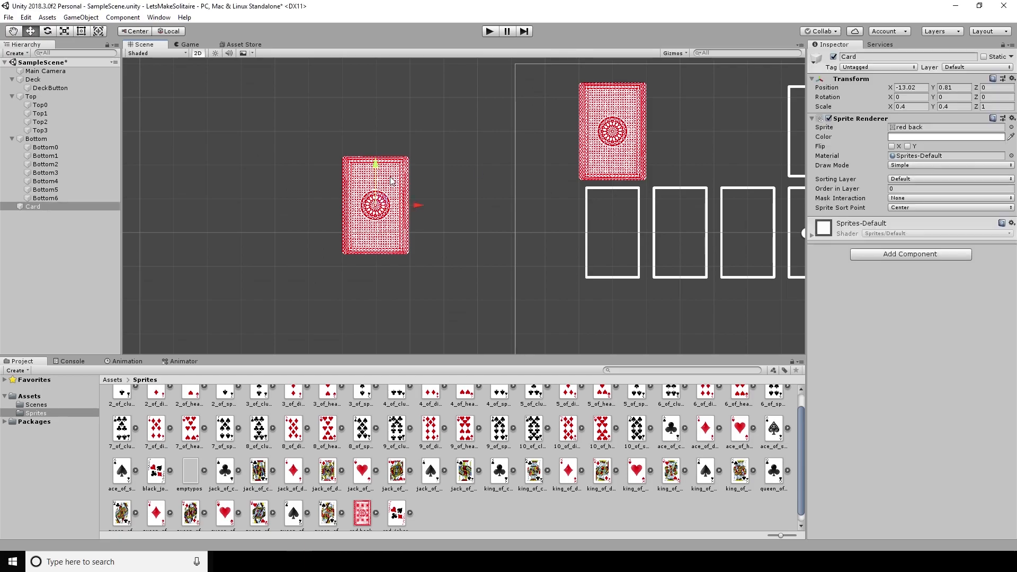
pyautogui.click(910, 253)
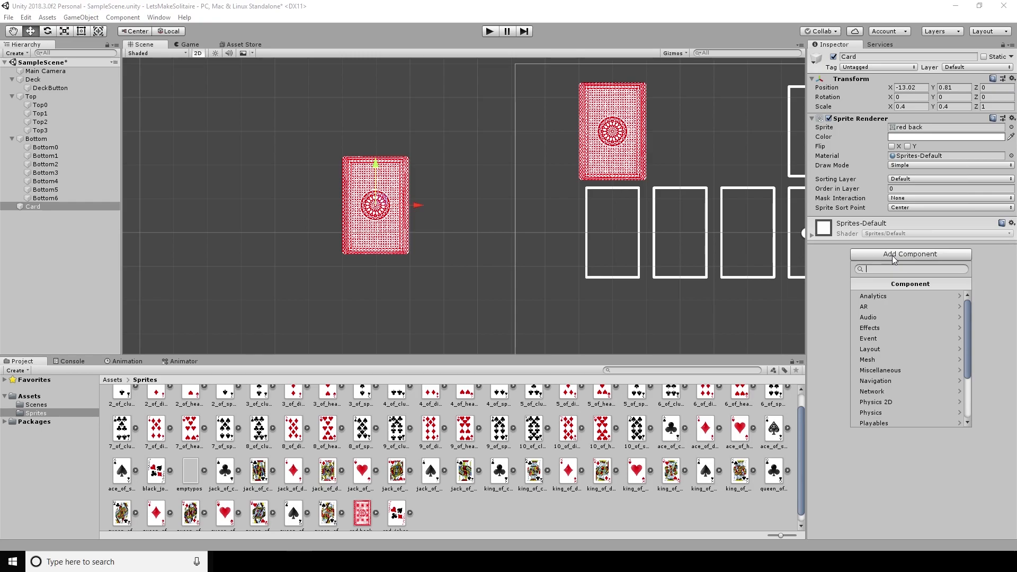
pyautogui.write('UpdateSprite')
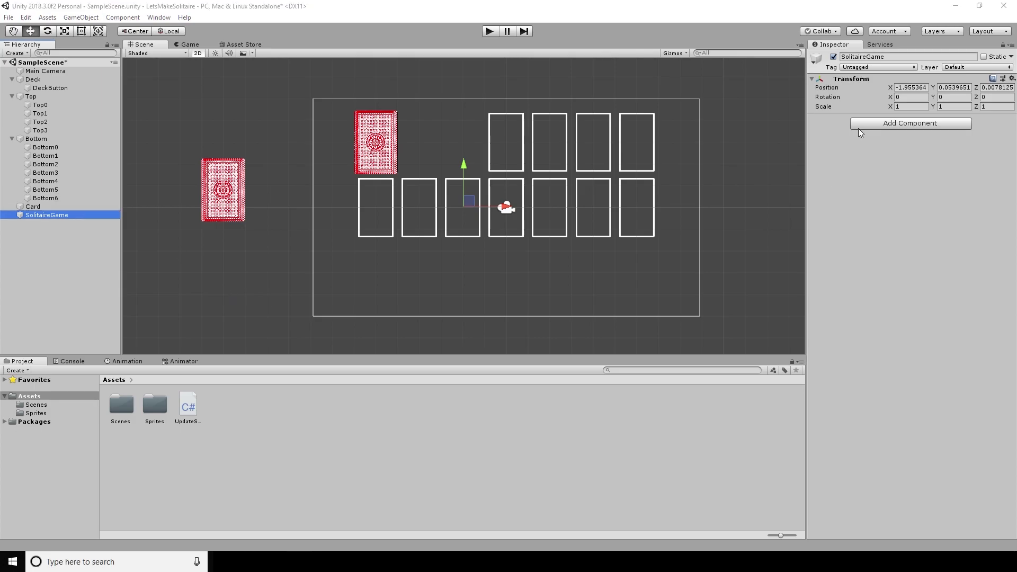
# Add new Solitaire and UserInput script components to the SolitaireGame object.
pyautogui.click(909, 123)
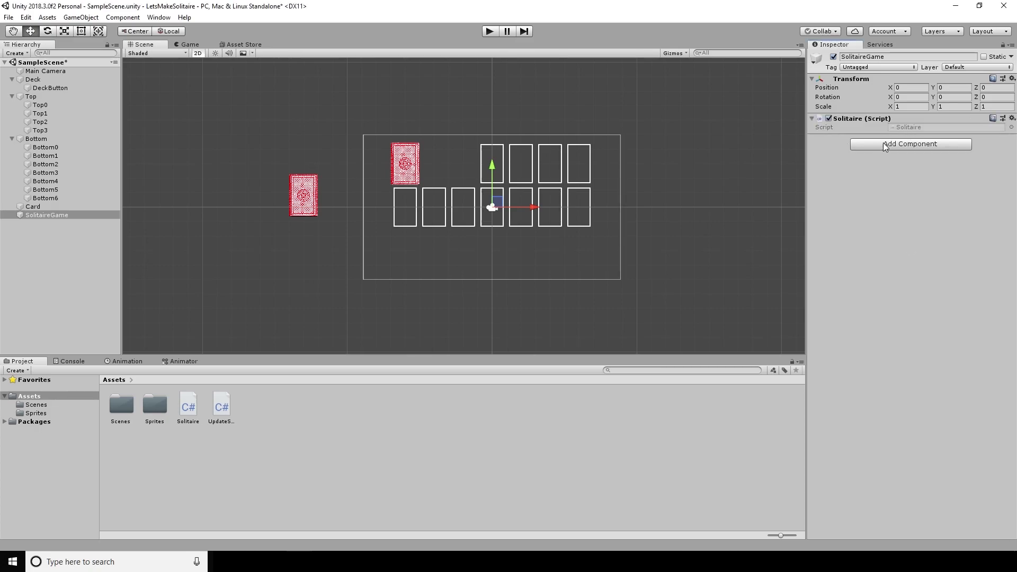
pyautogui.click(910, 143)
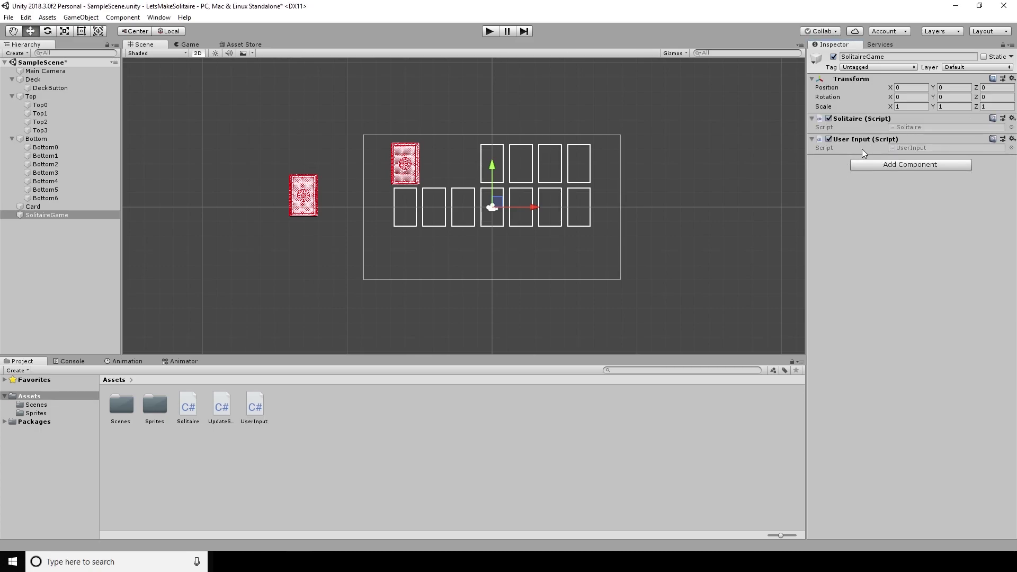
pyautogui.moveTo(900, 308)
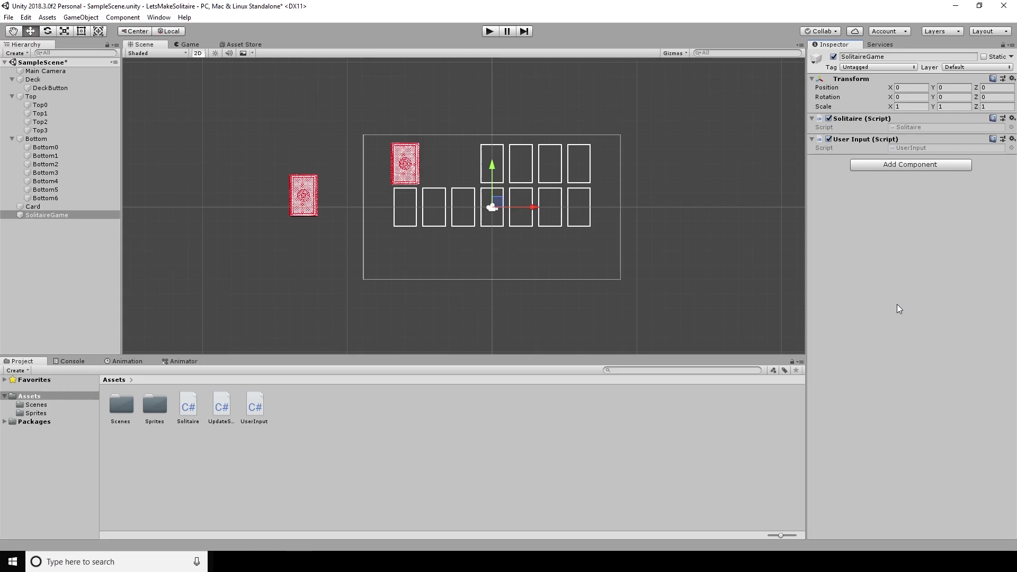
pyautogui.moveTo(904, 308)
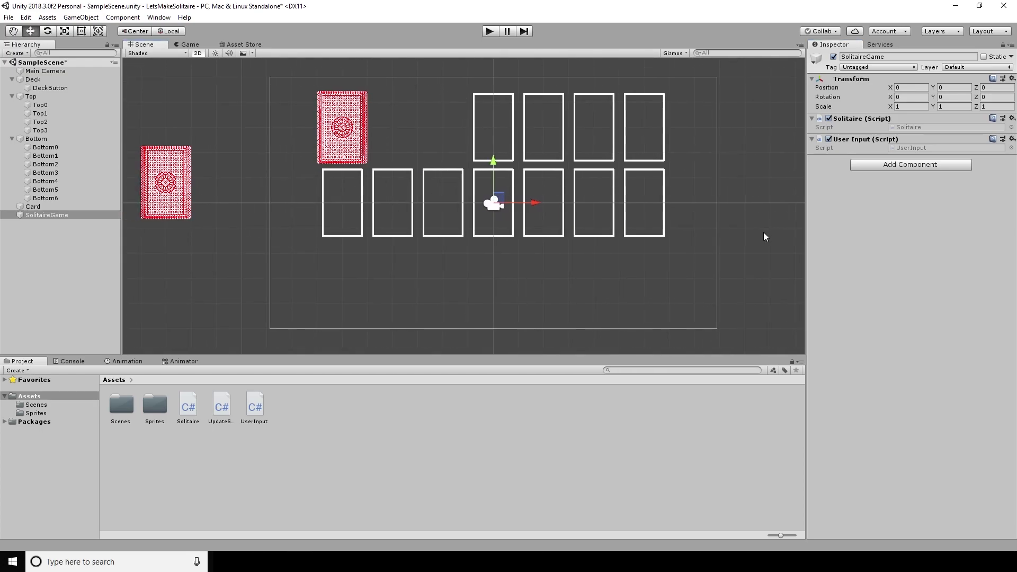
pyautogui.moveTo(946, 127)
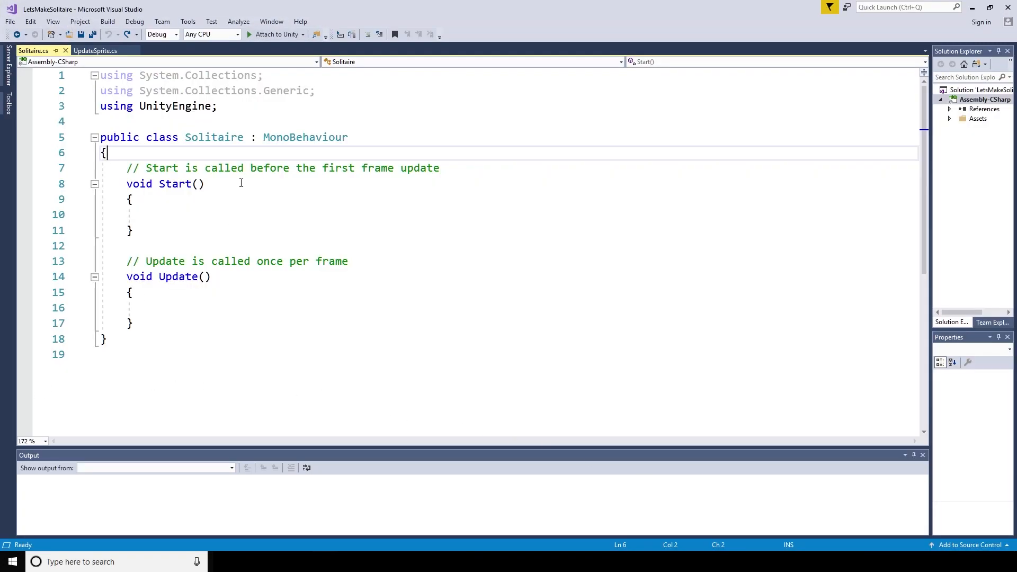
# Declare a static string array suits holding "C", "D", "H", "S".
pyautogui.press('Return')
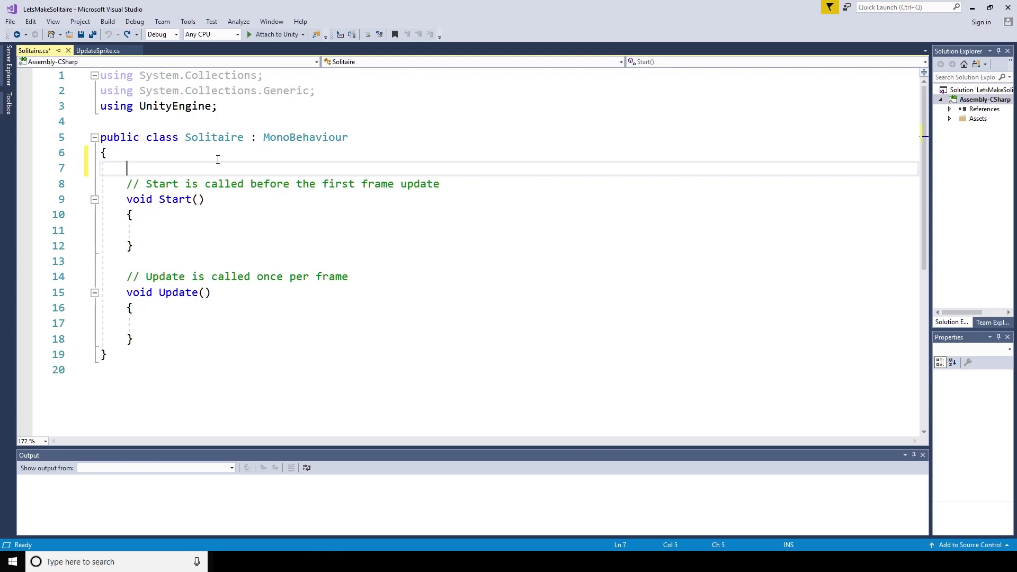
pyautogui.write('public s')
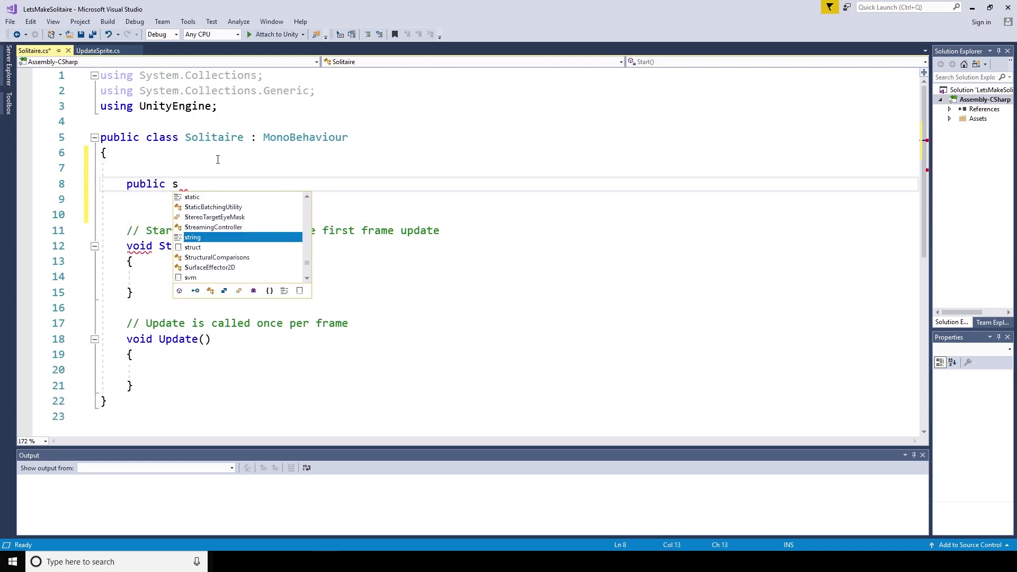
pyautogui.write('tatic string[] suits =')
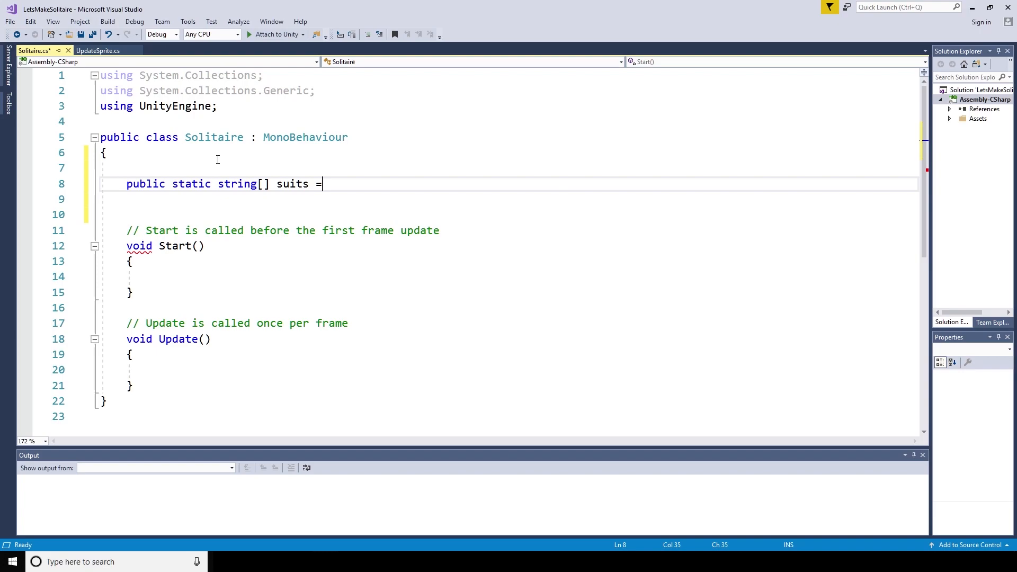
pyautogui.write('new string[] {}')
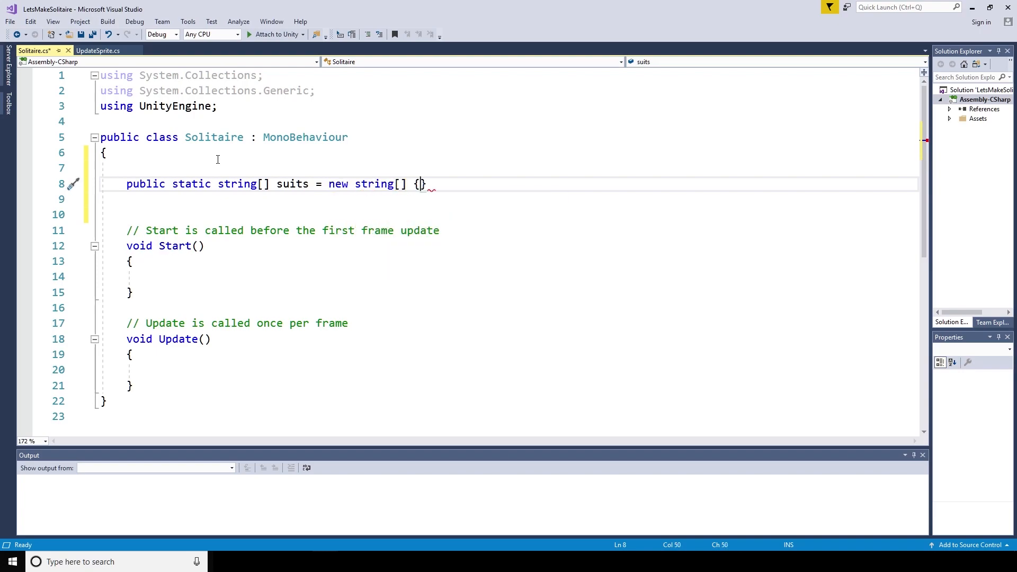
pyautogui.write('"C", "D", "')
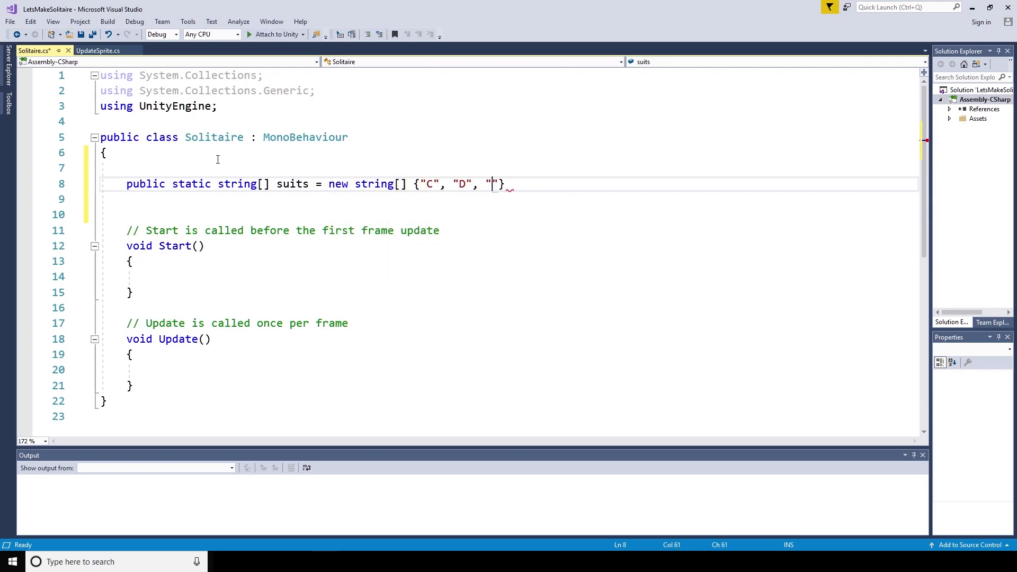
pyautogui.write('H", "S" };')
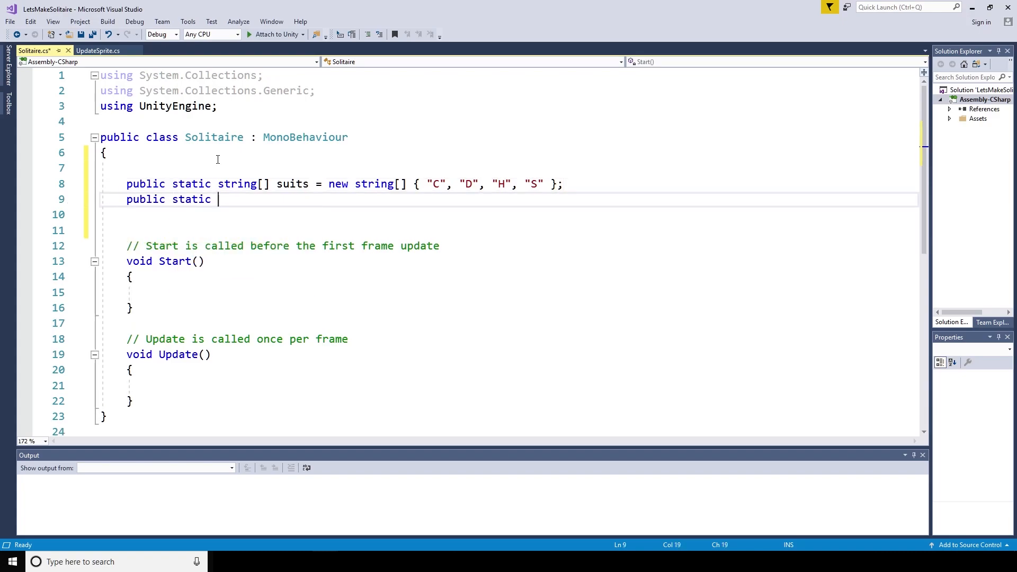
# Declare a static values array from "A" through "K" and a public List<string> deck.
pyautogui.write('string[] values = new')
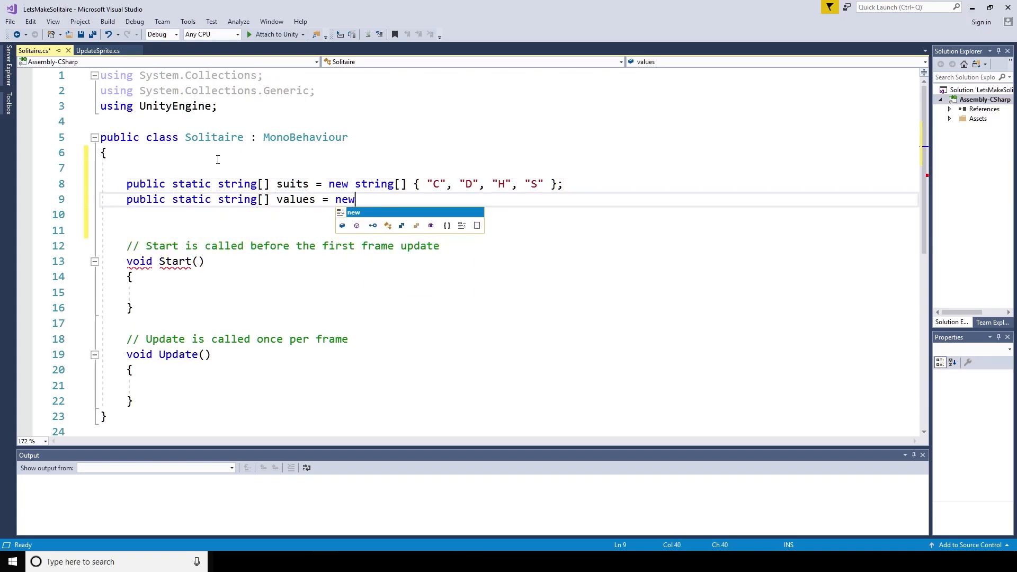
pyautogui.write('string[] {"A", "2", "3", "4"}')
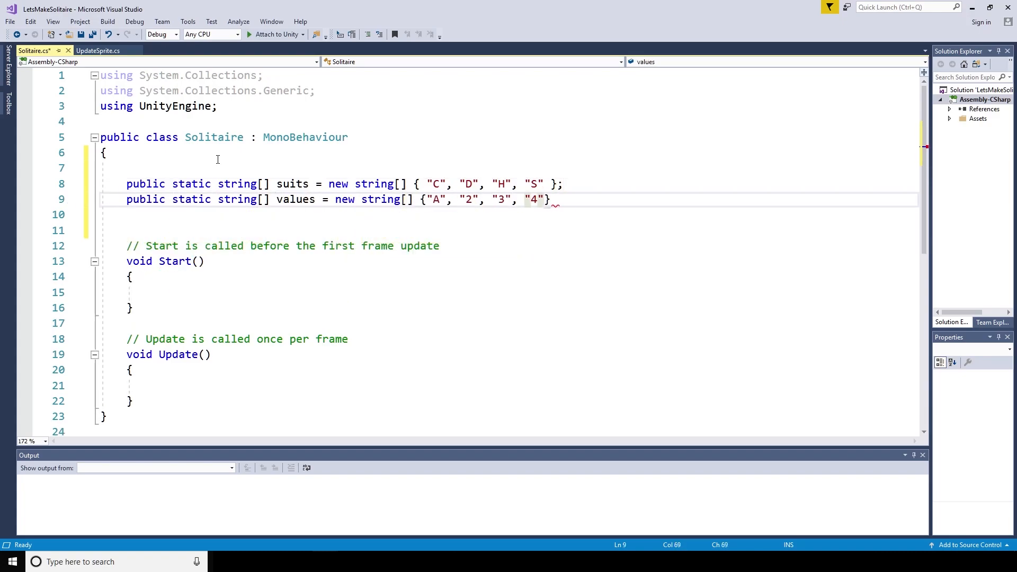
pyautogui.write(', "5", "6", "7", "8", "9", "10", "J", "Q", "K"')
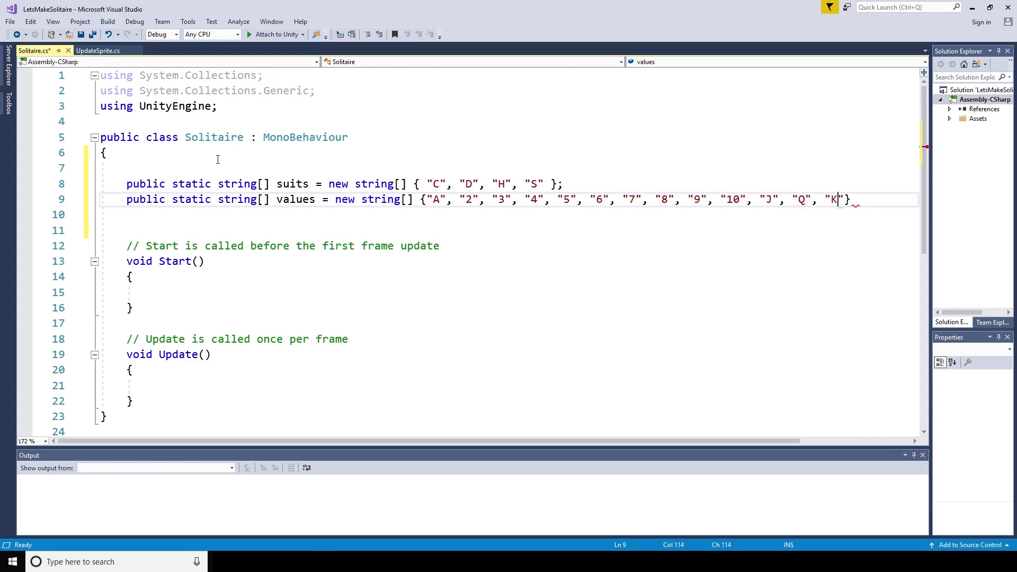
pyautogui.write('public List<s>')
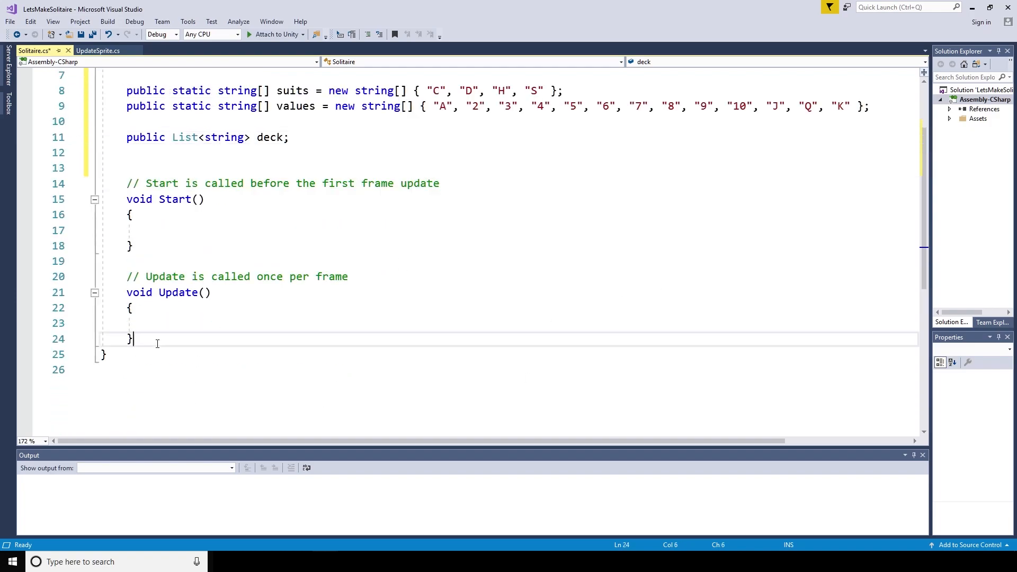
# Write a static GenerateDeck method that builds and returns a newDeck list of strings.
pyautogui.press('enter')
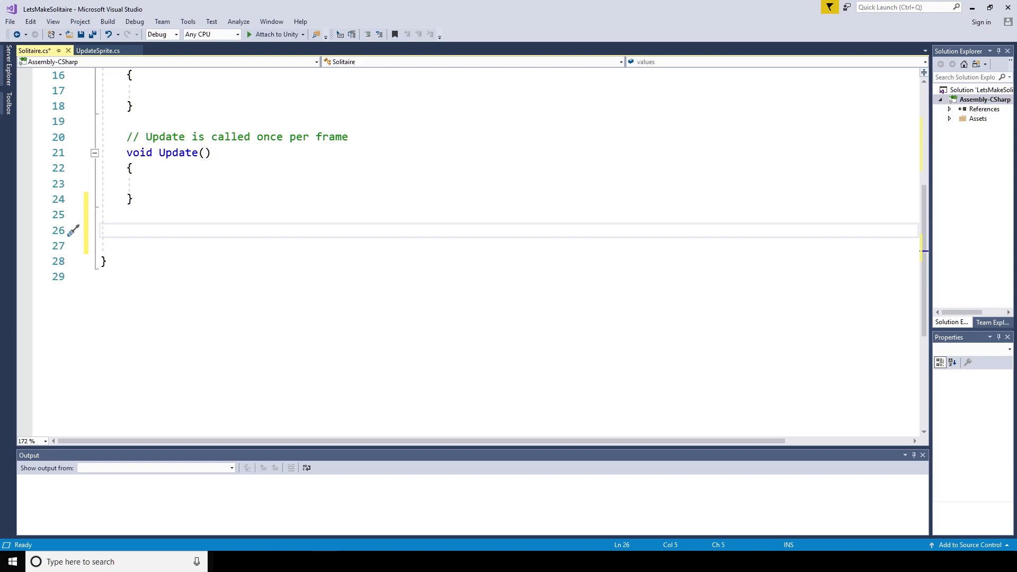
pyautogui.write('public static List<string> GenerateDeck(')
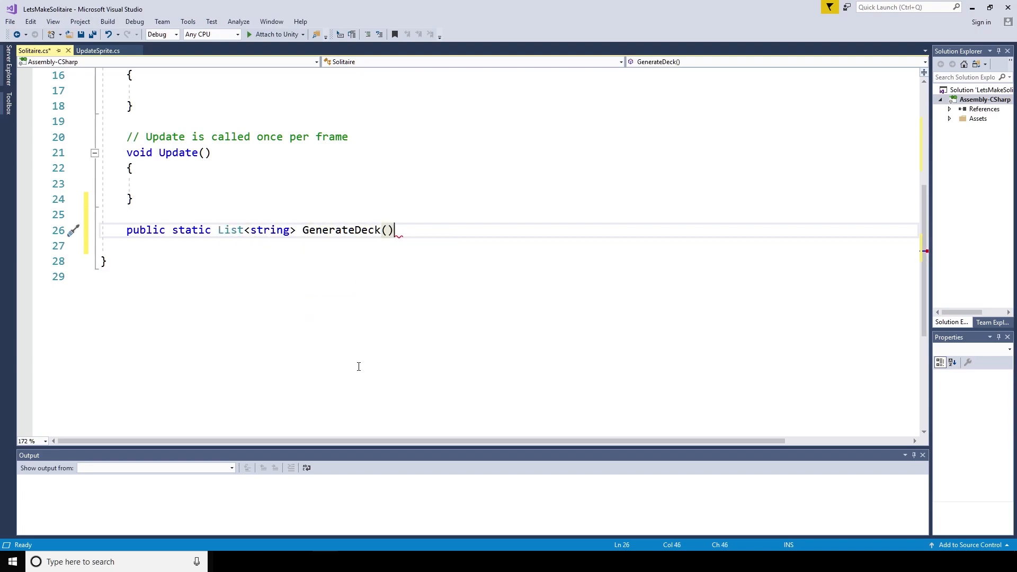
pyautogui.write('List')
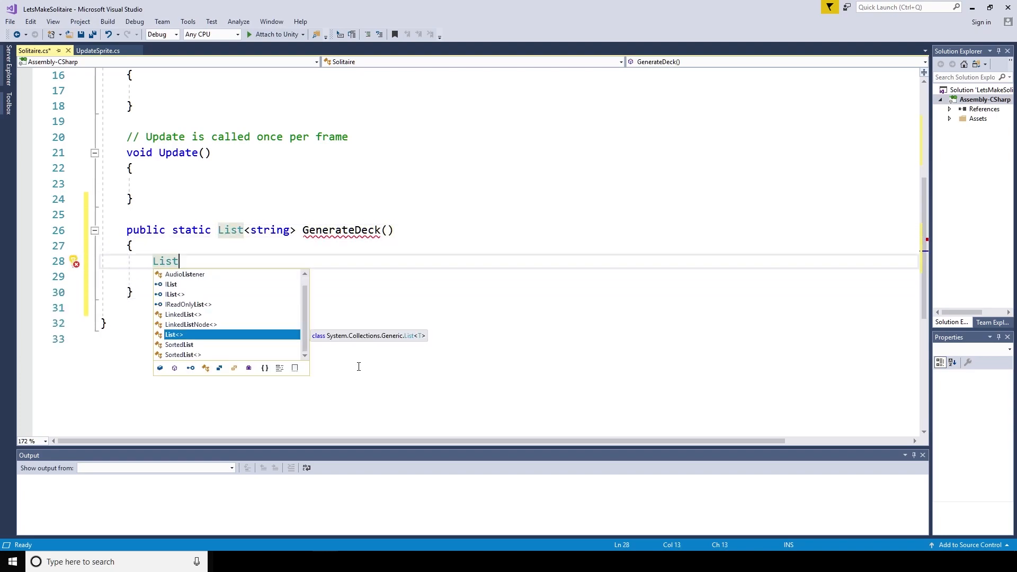
pyautogui.write('<string> newDeck = new List<string>();')
pyautogui.click(519, 277)
pyautogui.write('foreach (string s in suits')
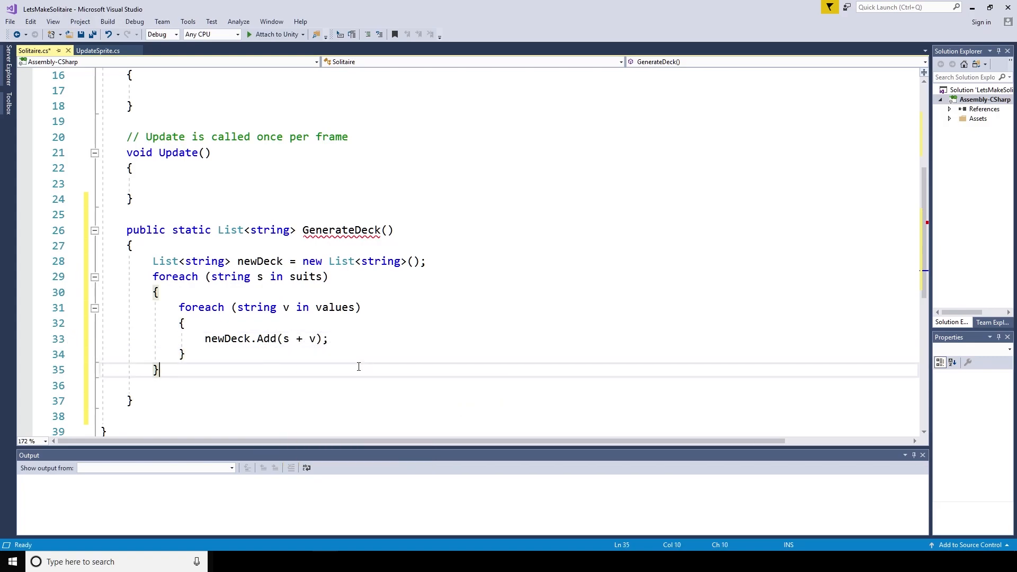
pyautogui.write('return')
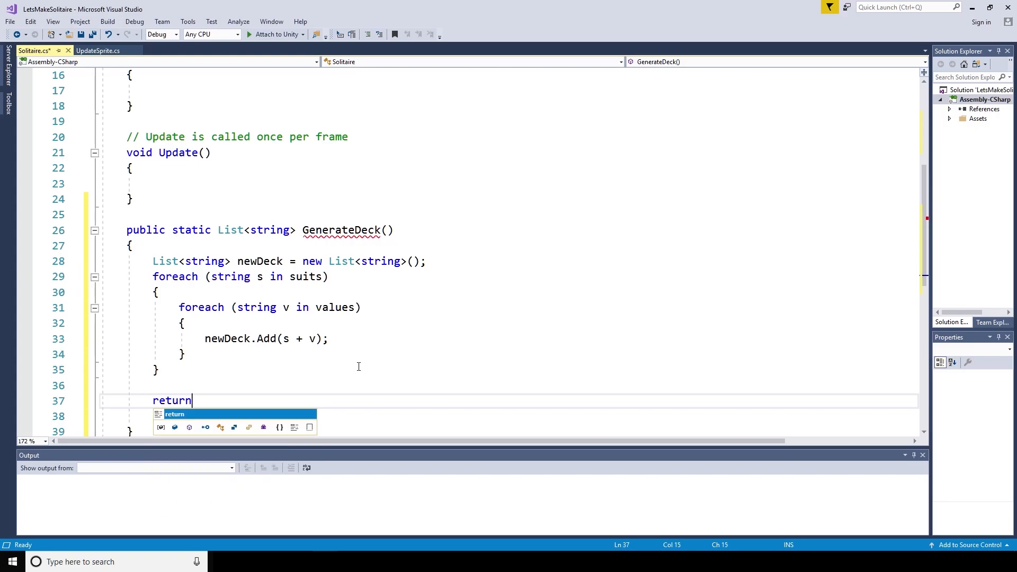
pyautogui.write('newDec')
pyautogui.write('public')
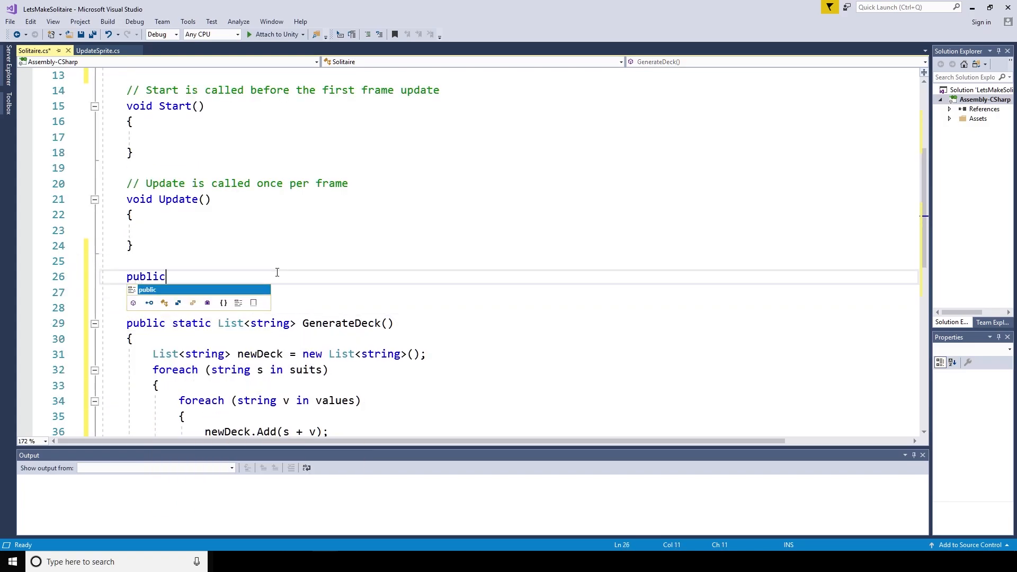
# Write PlayCards to fill deck from GenerateDeck and loop over each card to print it.
pyautogui.write('void PlayCards()')
pyautogui.write('deck =')
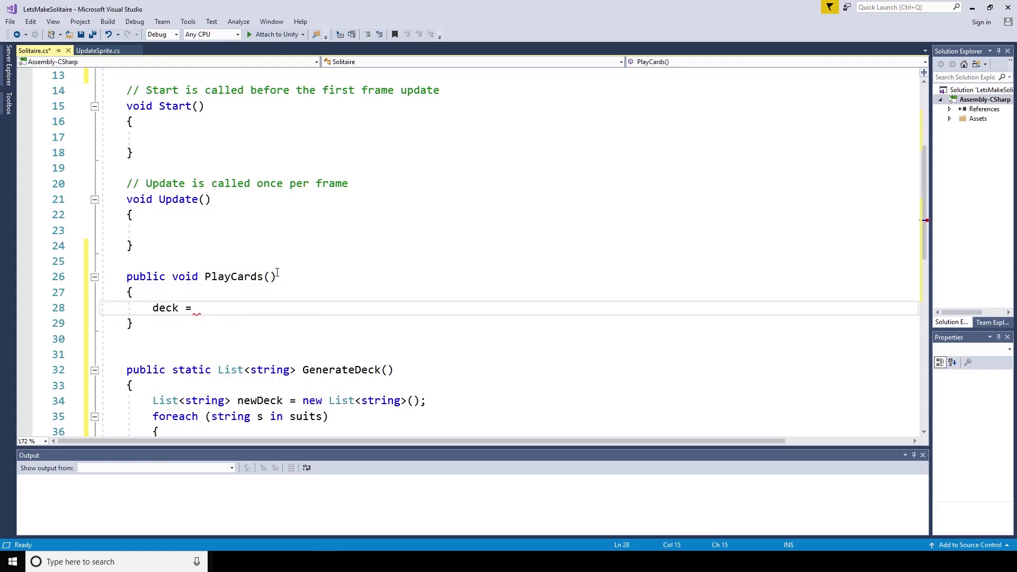
pyautogui.write('GenerateDeck();')
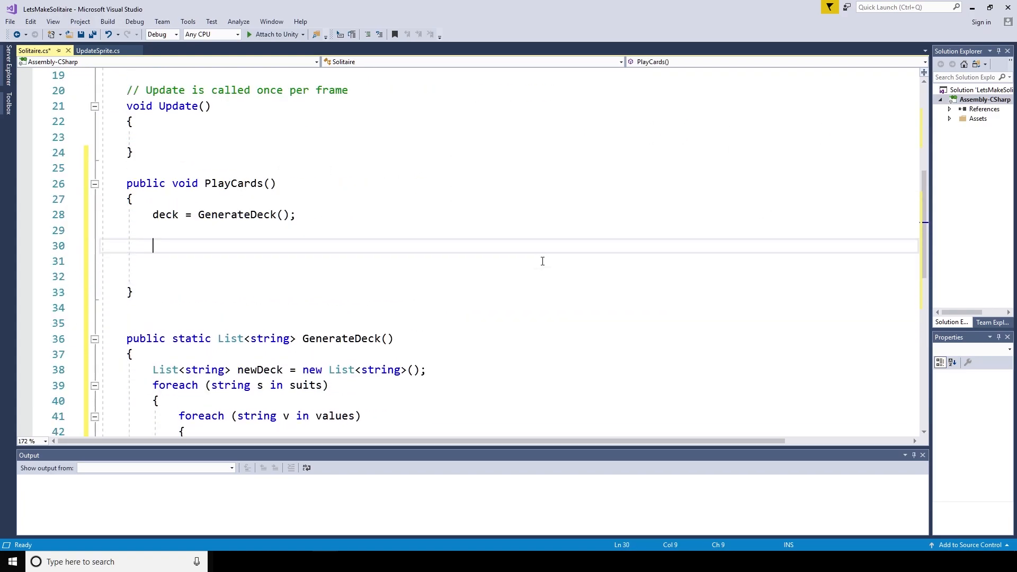
pyautogui.write('//test the cards in the deck:')
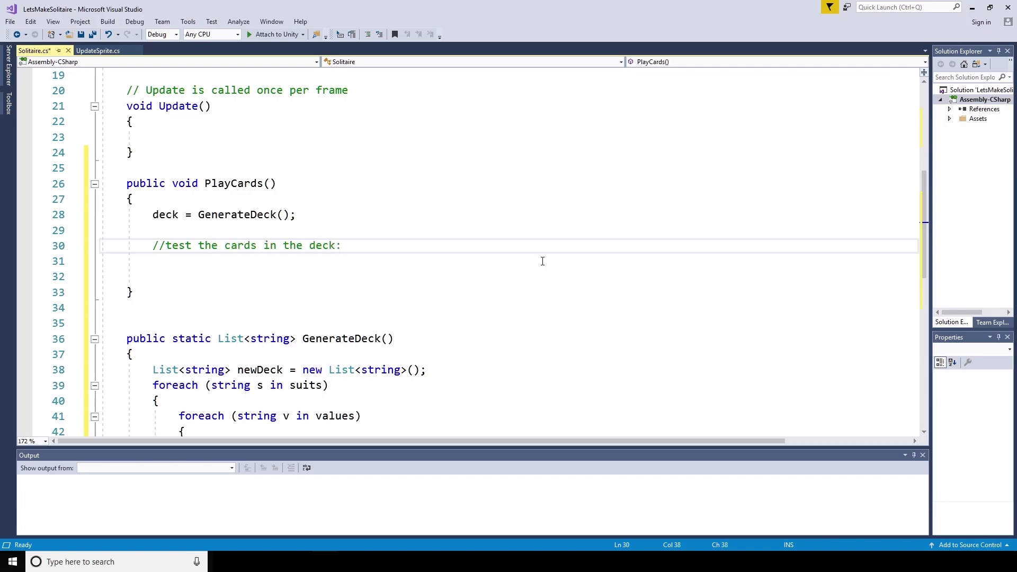
pyautogui.write('foreach (string card')
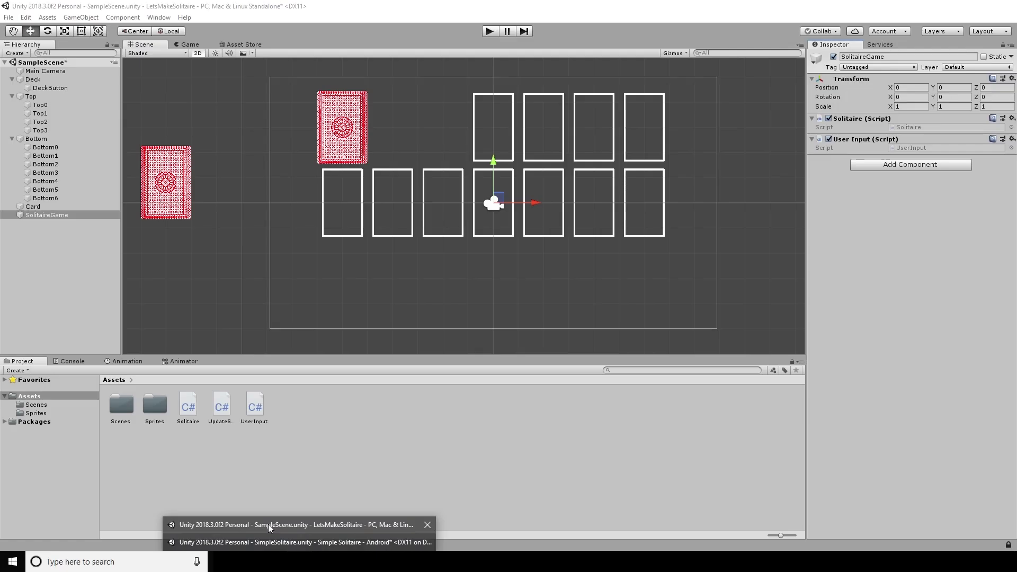
# Run the scene in Unity and scroll the Console through the printed card names.
pyautogui.click(489, 30)
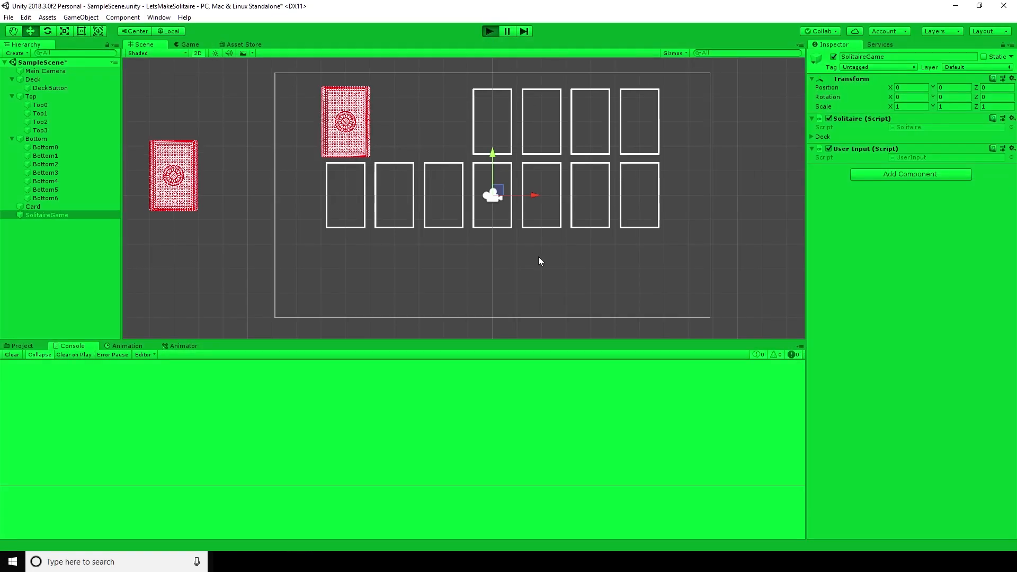
pyautogui.click(490, 31)
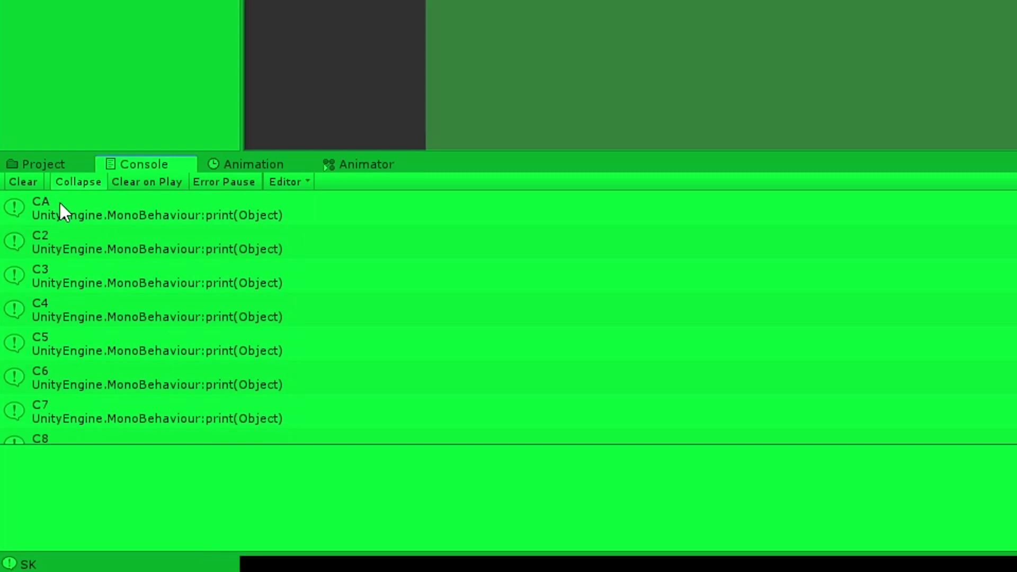
pyautogui.scroll(-3)
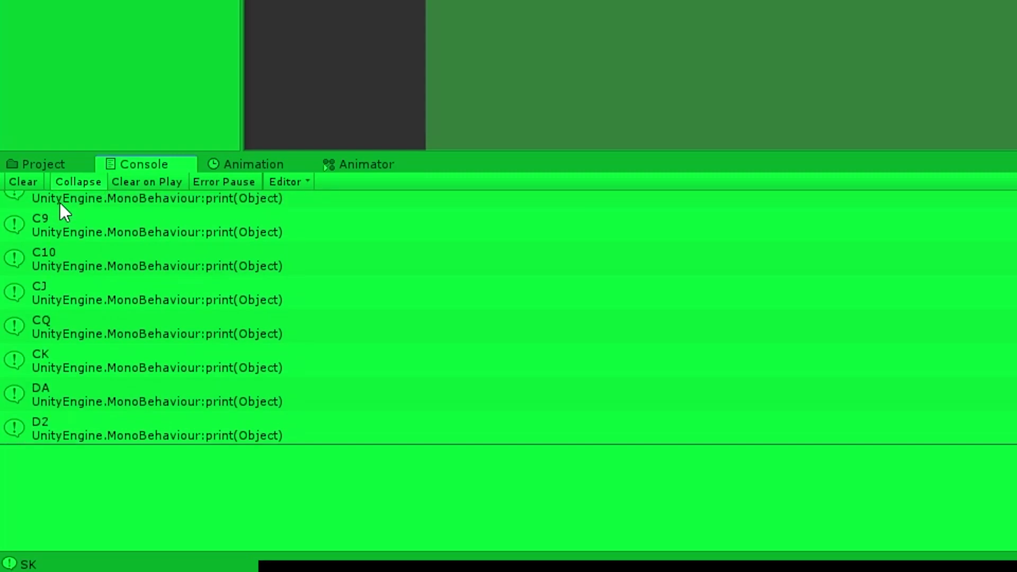
pyautogui.scroll(-3)
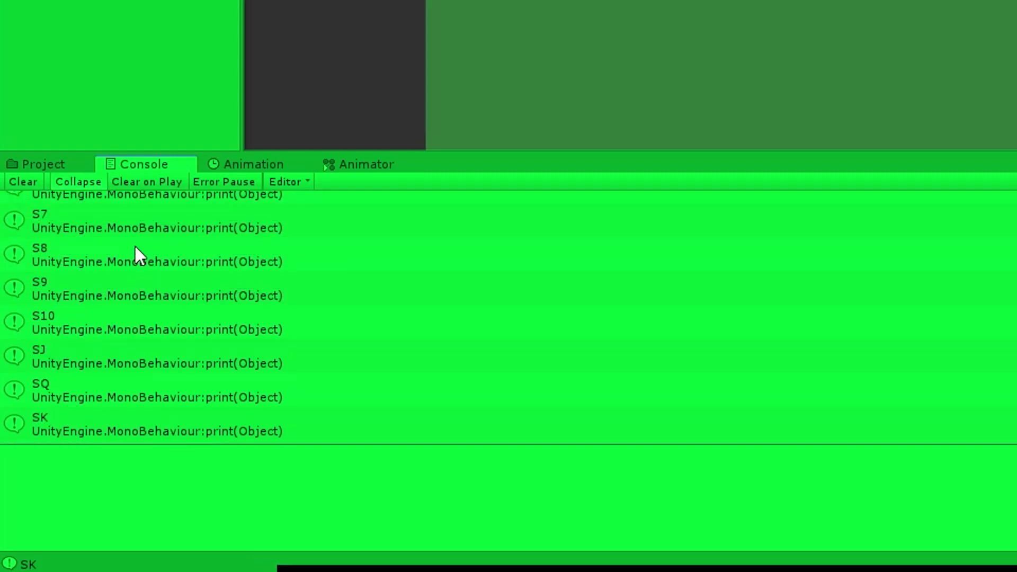
pyautogui.moveTo(67, 407)
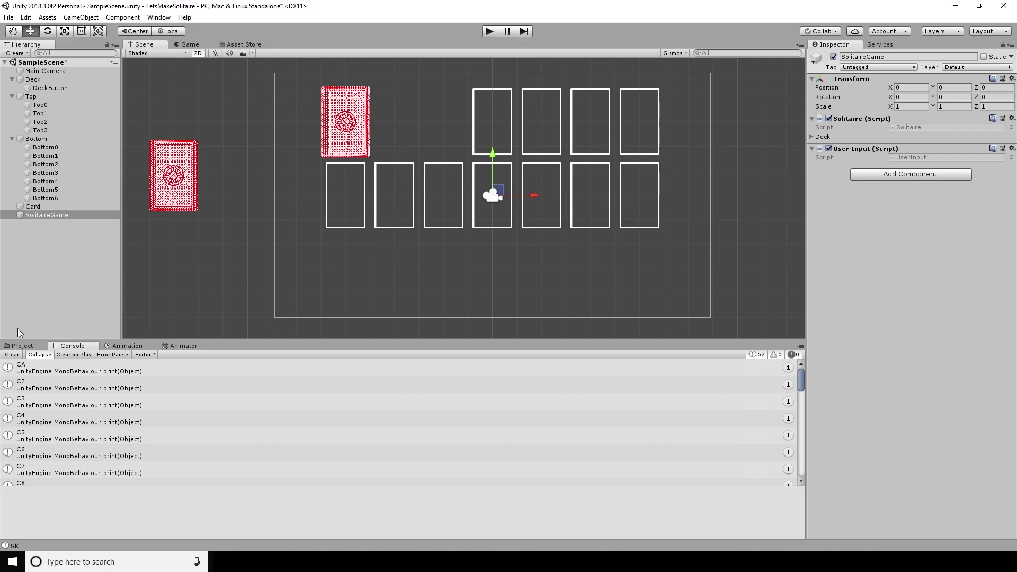
pyautogui.moveTo(18, 333)
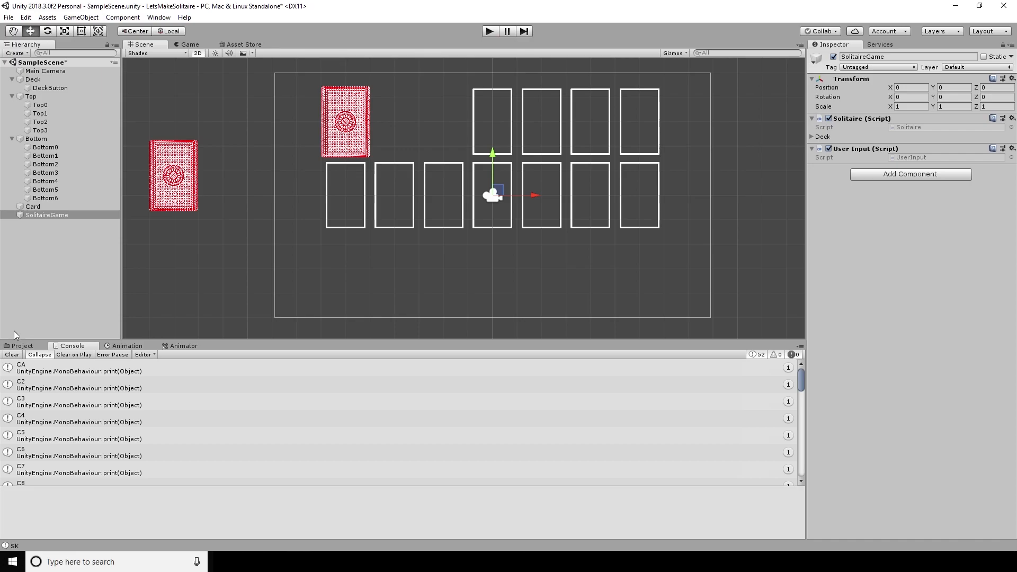
pyautogui.moveTo(11, 334)
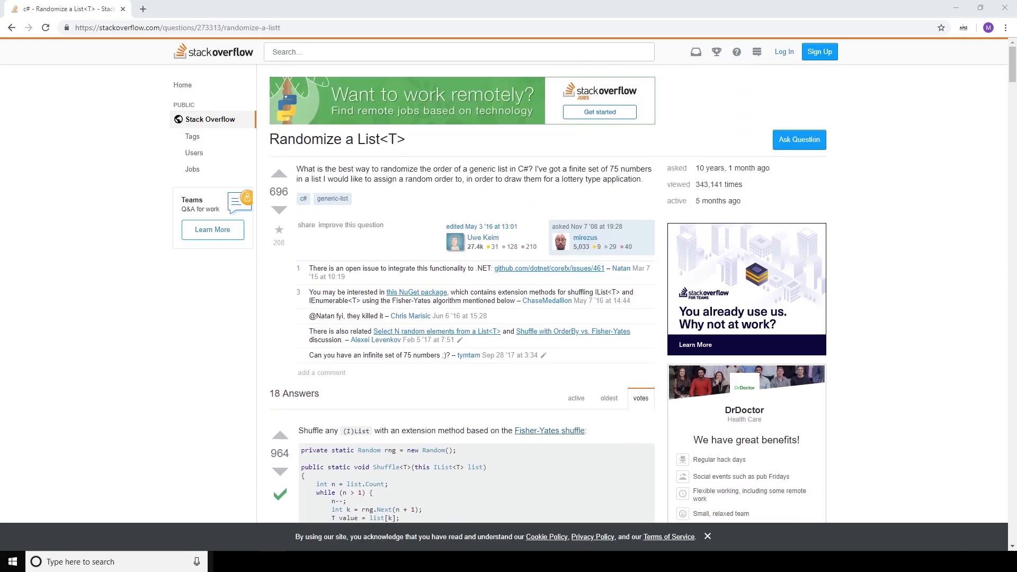
pyautogui.moveTo(878, 104)
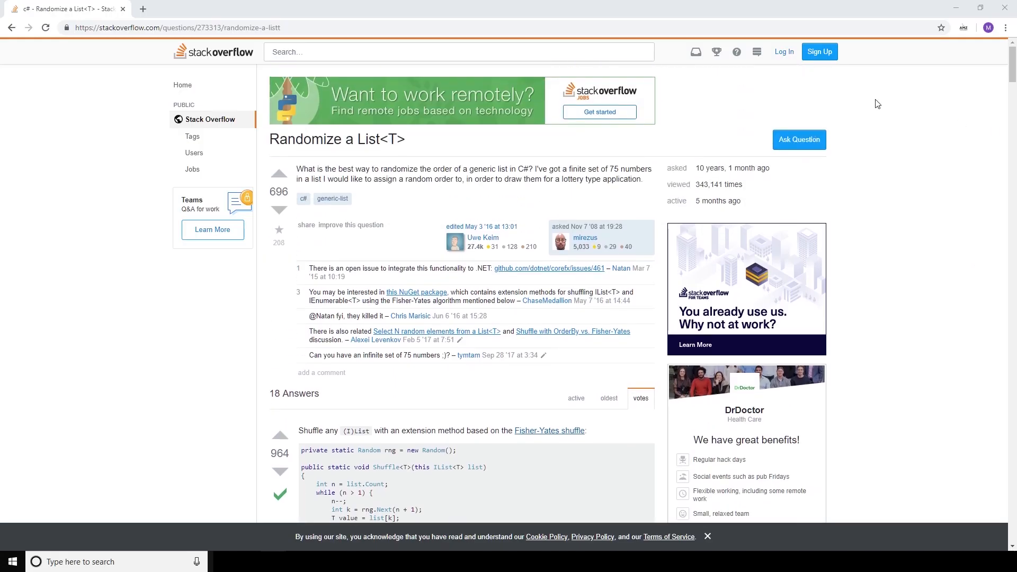
# Scroll to the Stack Overflow Fisher-Yates Shuffle answer and select its code.
pyautogui.scroll(-3)
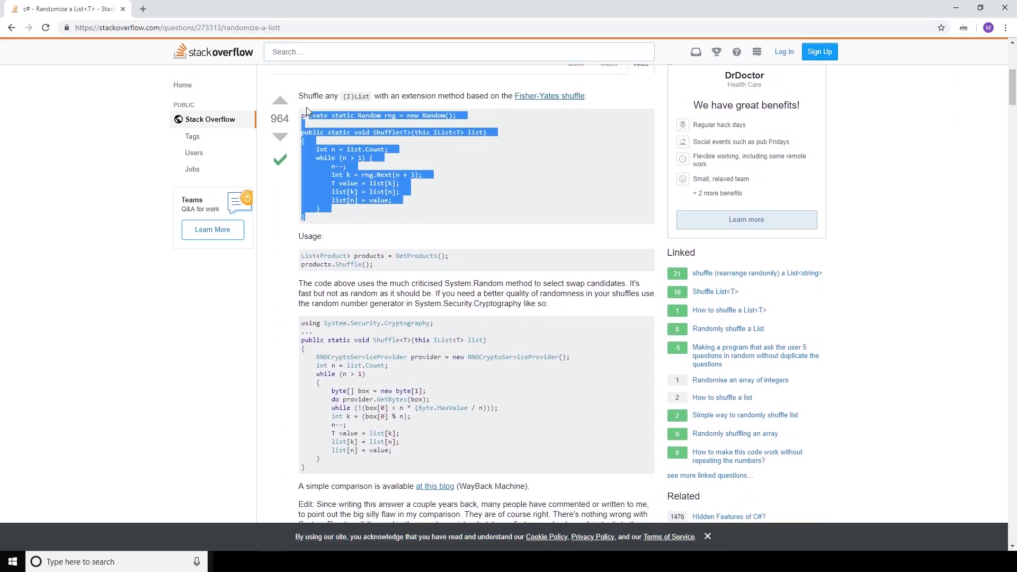
pyautogui.click(940, 165)
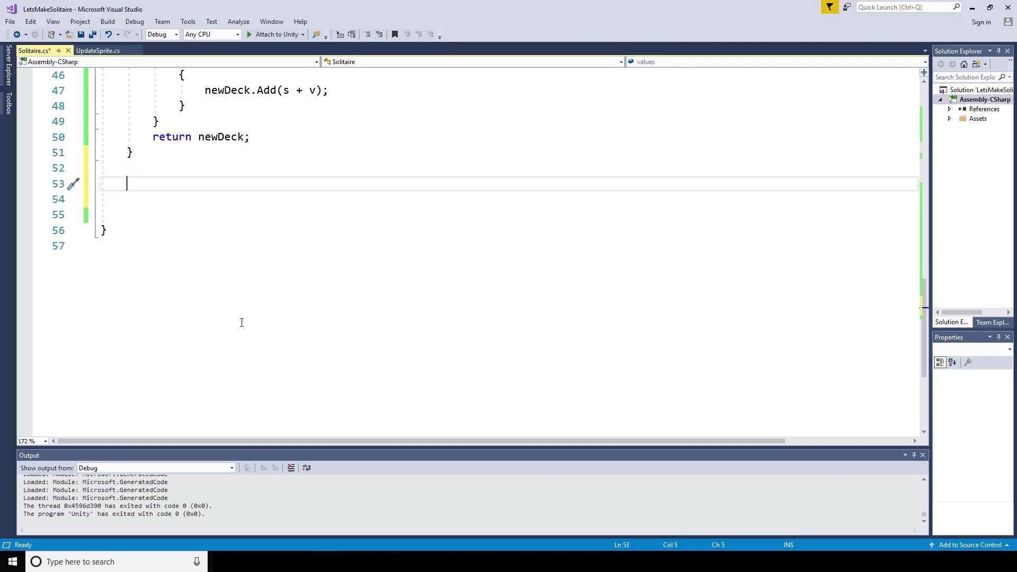
# Start a generic Shuffle<T> method with a System.Random and a while n > 1 loop picking random k.
pyautogui.write('void Shuffle<T>(List<T> list')
pyautogui.write('System')
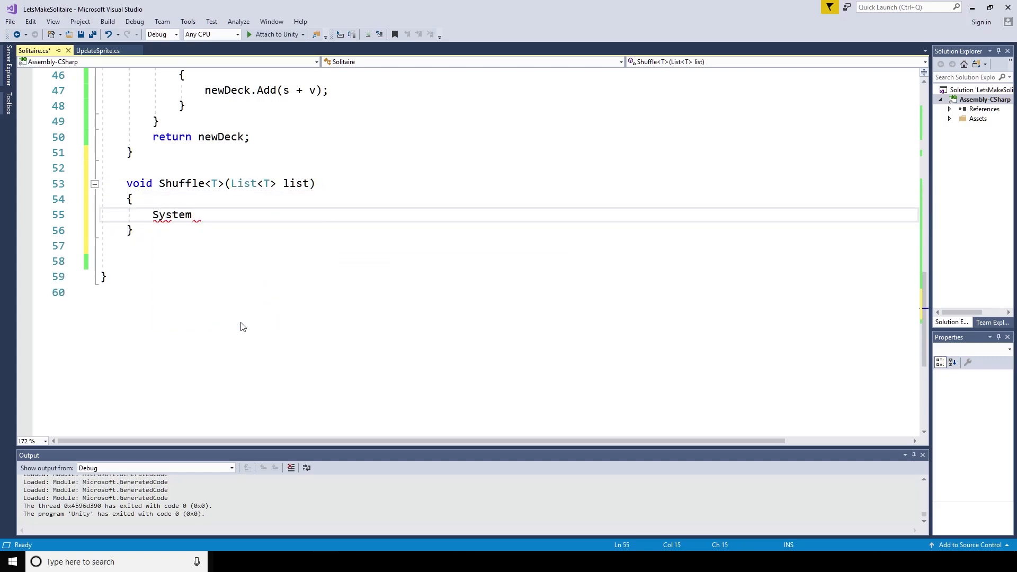
pyautogui.write('.Random random = new System.Random();')
pyautogui.write('while (')
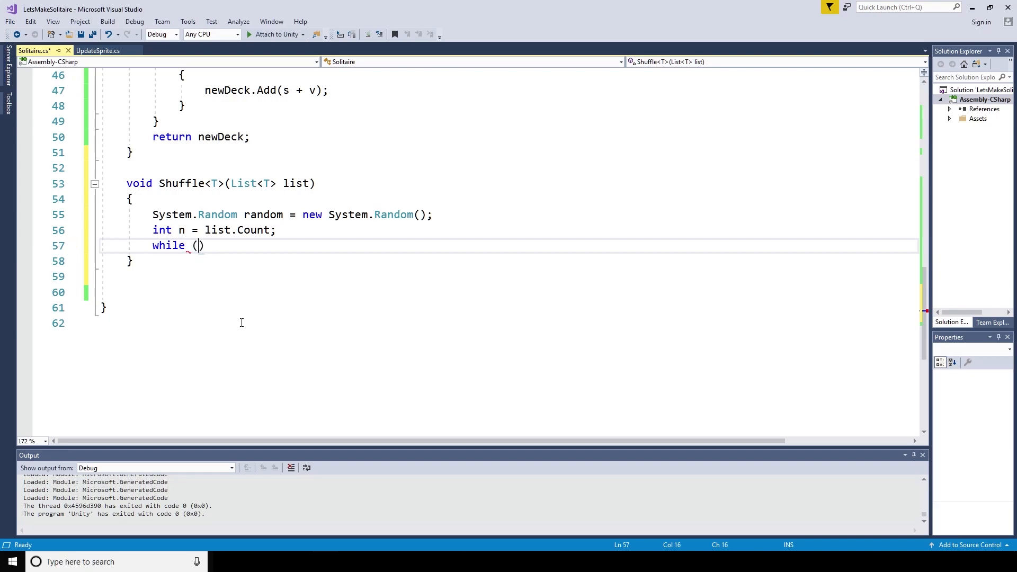
pyautogui.write('n > 1')
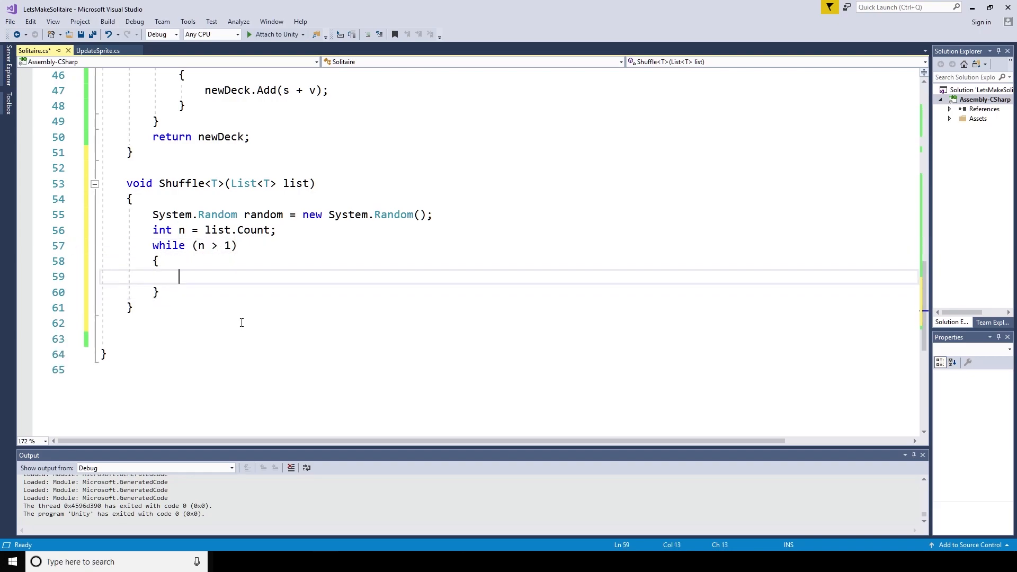
pyautogui.write('int k = random.Next(n);')
pyautogui.write('n--;')
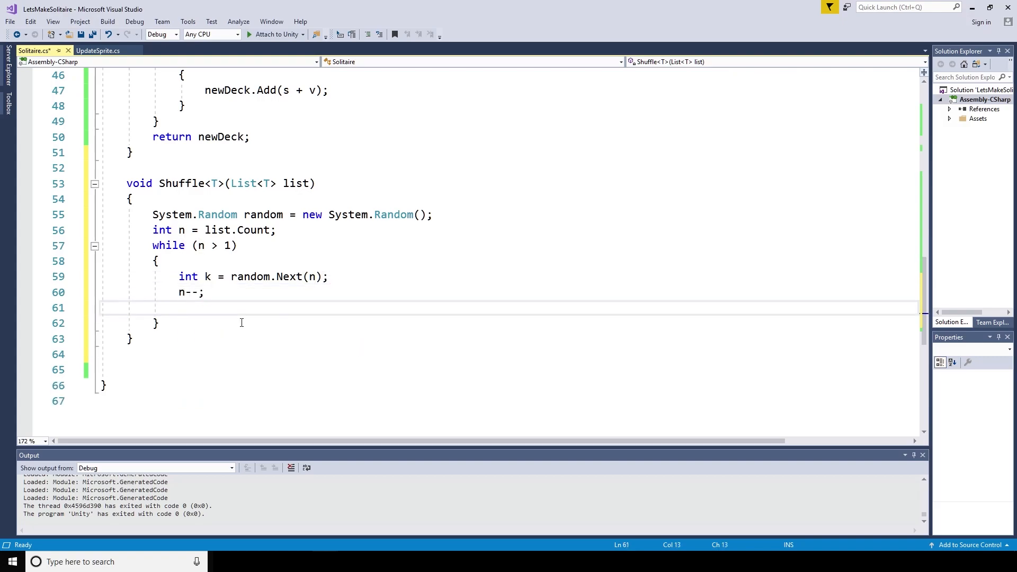
# Swap list[k] and list[n] through a temp variable, then call Shuffle(deck) in PlayCards.
pyautogui.write('T temp = list[k]')
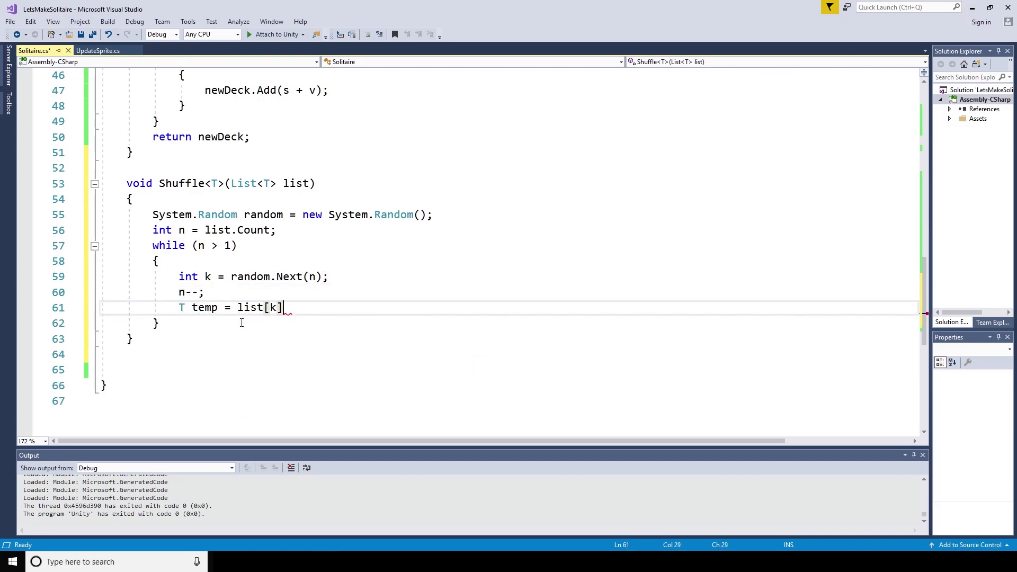
pyautogui.write(';')
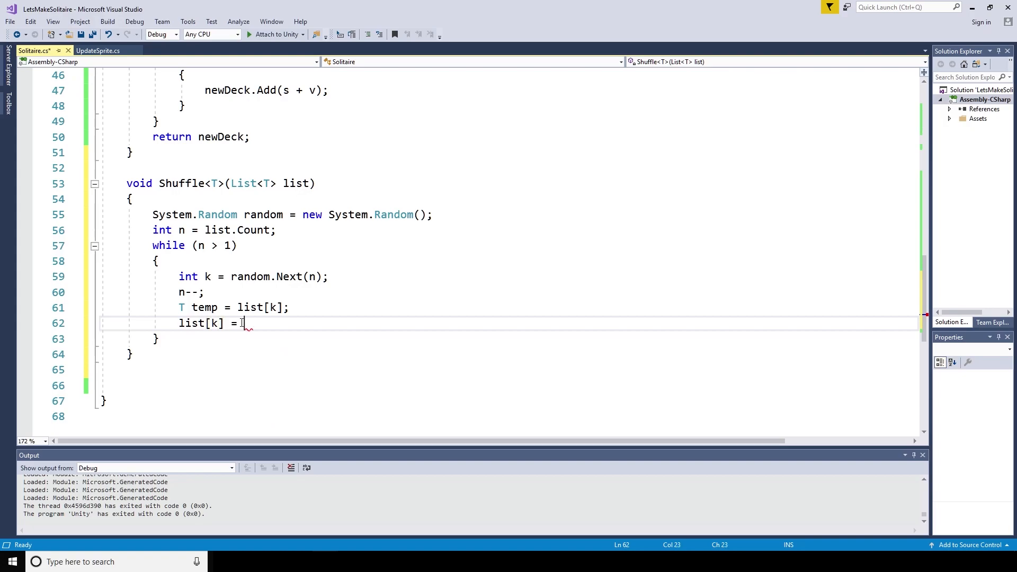
pyautogui.write('list[n];')
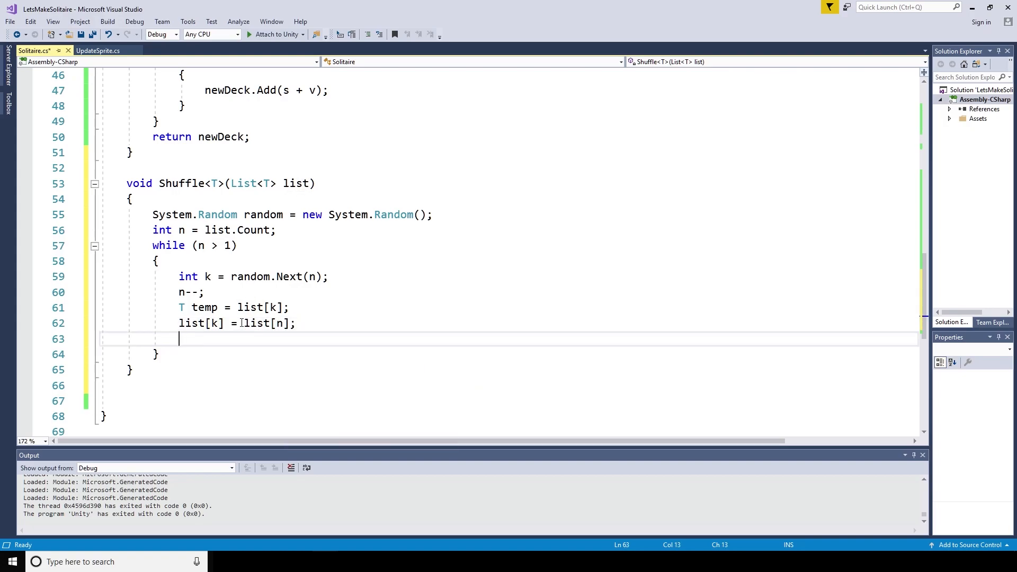
pyautogui.write('list[n] = temp;')
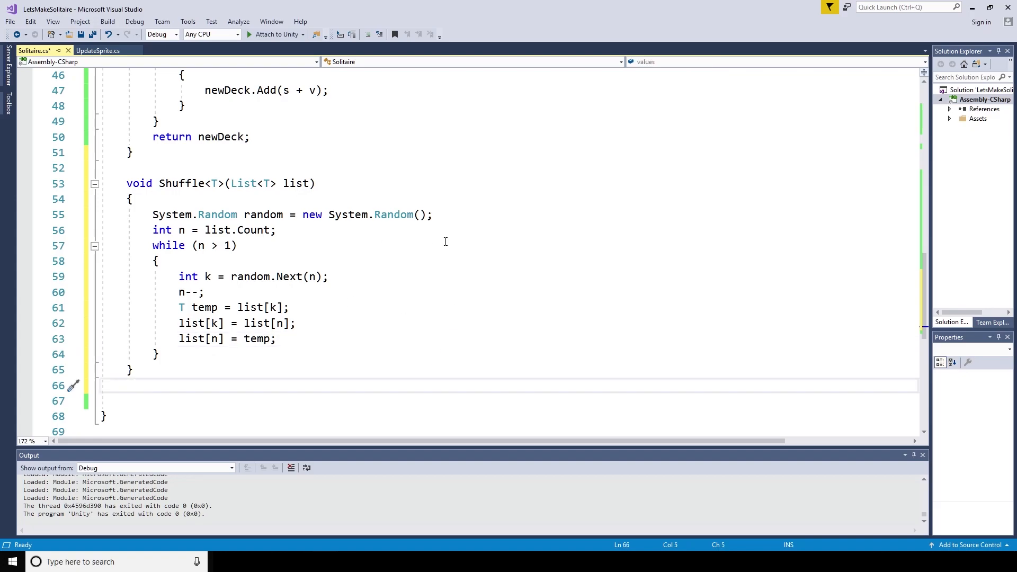
pyautogui.scroll(3)
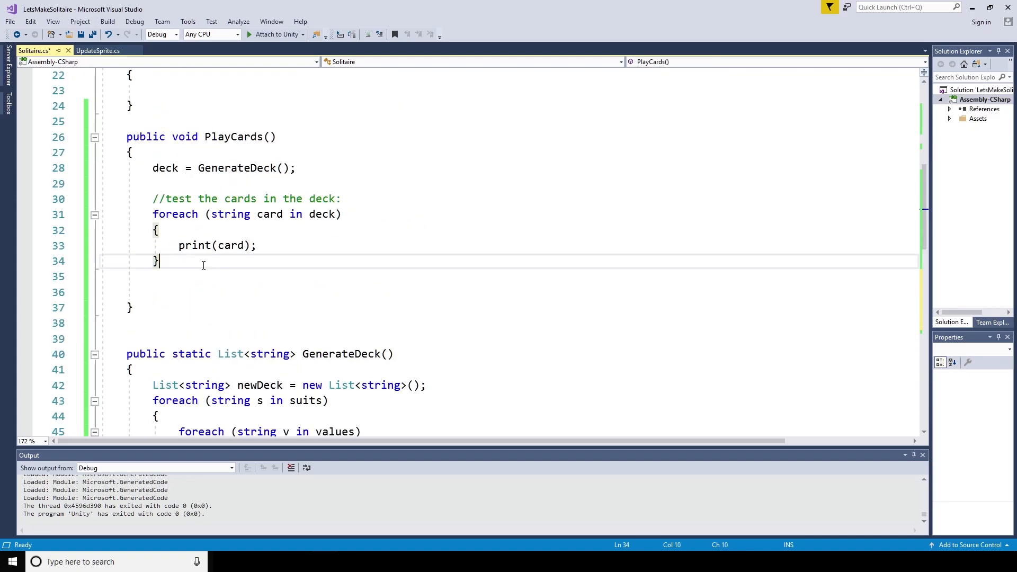
pyautogui.write('Shuffle(deck);')
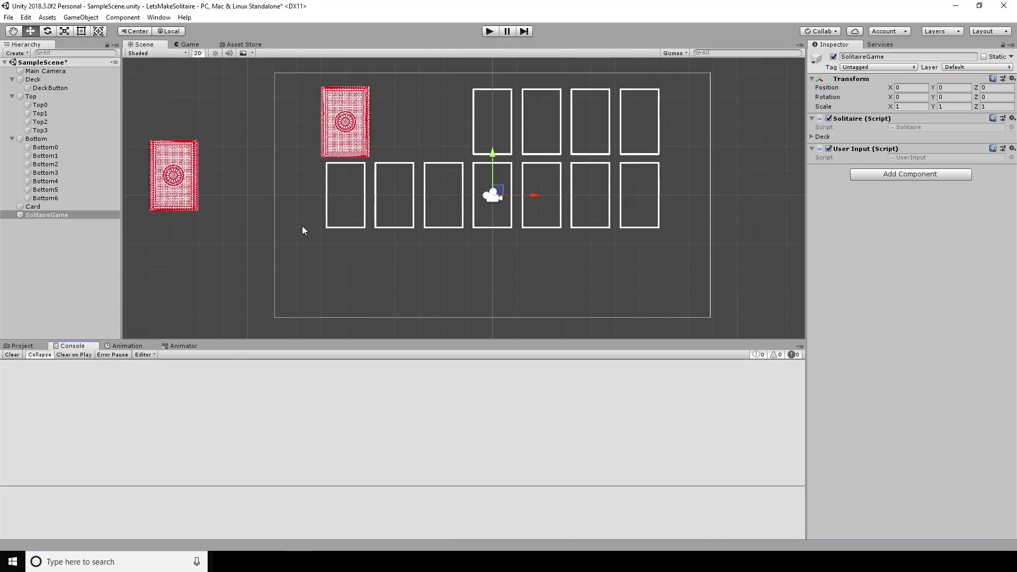
# Enter Play mode so the Console lists shuffled card names, then select the ace of hearts.
pyautogui.click(489, 30)
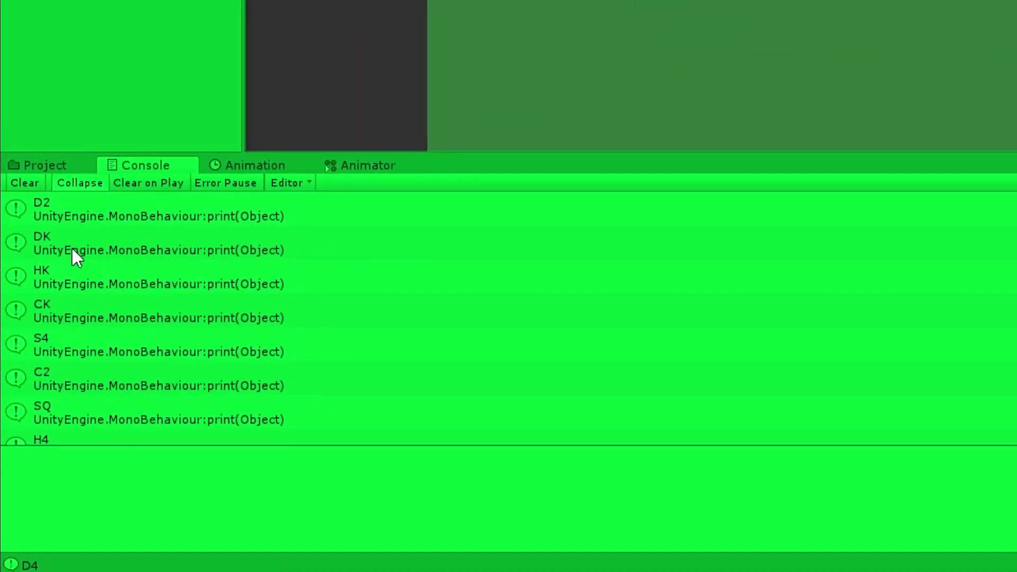
pyautogui.moveTo(58, 364)
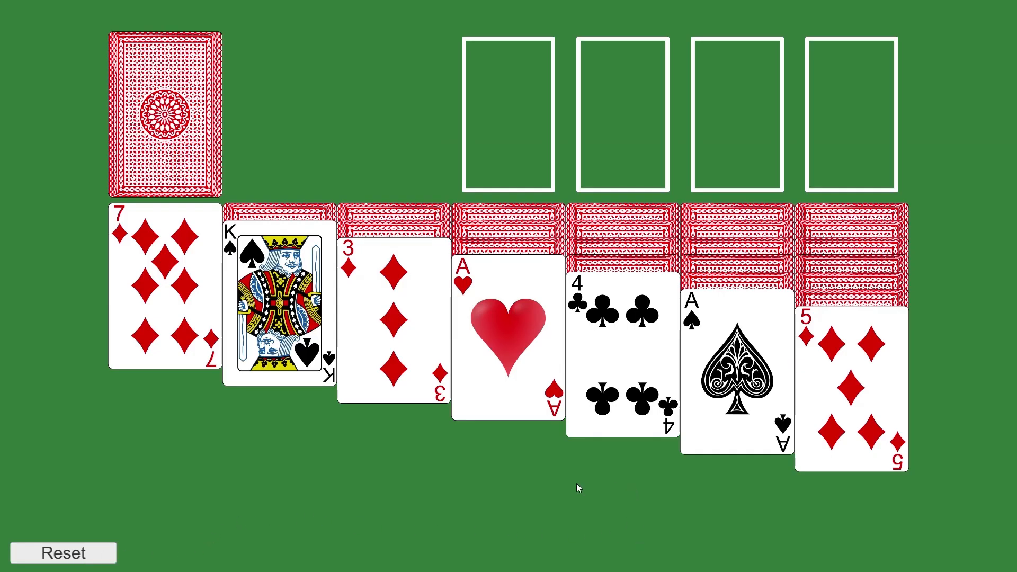
pyautogui.click(507, 343)
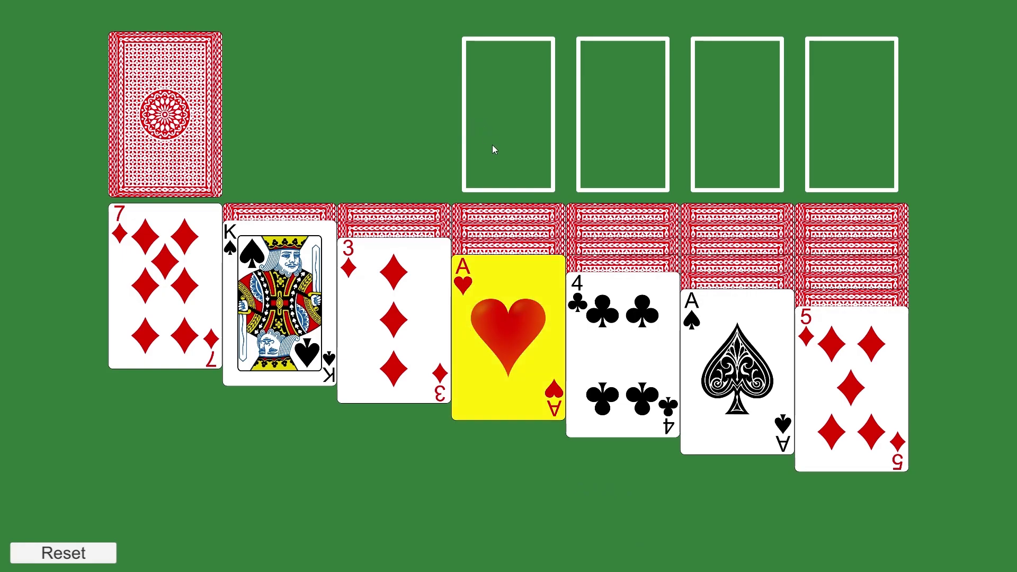